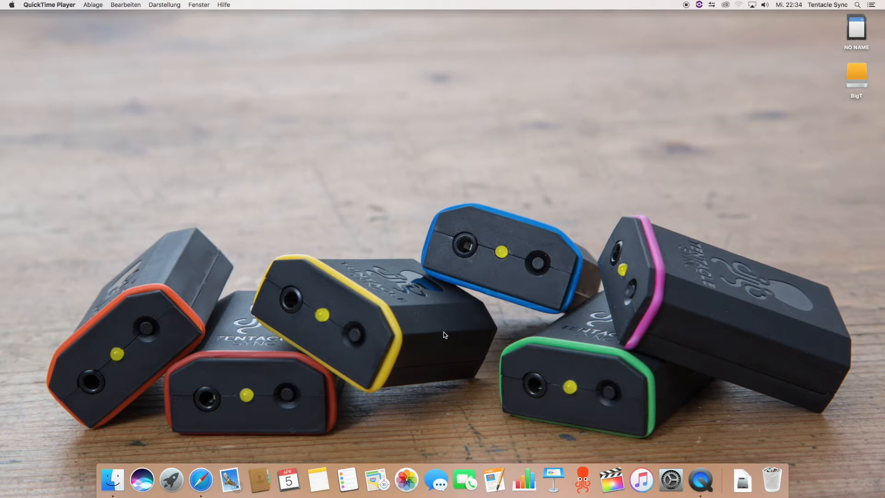
{"action": "mouse_move", "coordinate": [340, 309]}
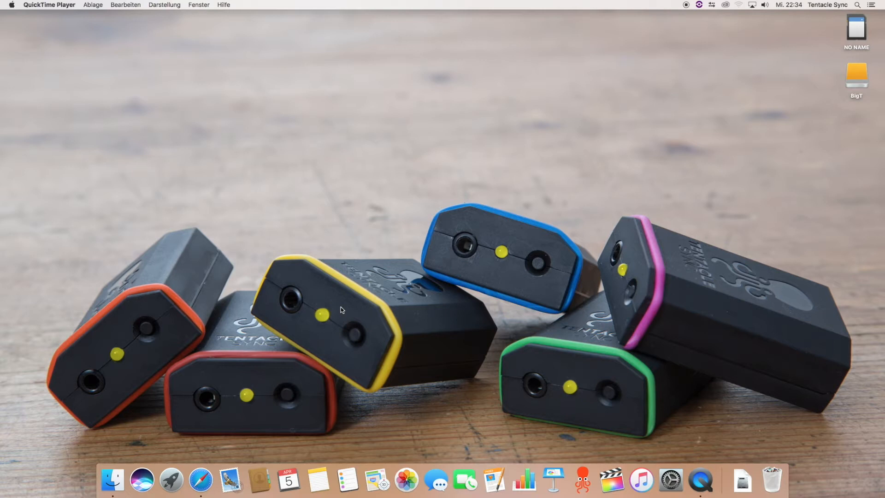
{"action": "mouse_move", "coordinate": [284, 331]}
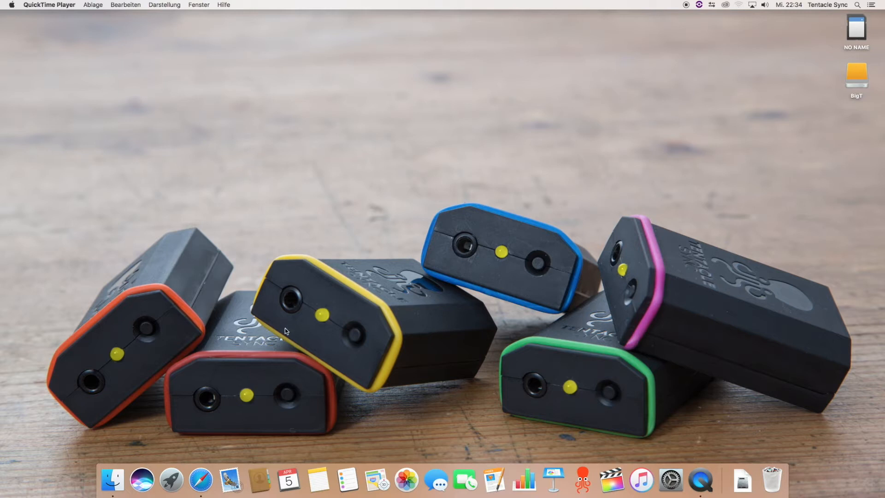
Open Safari from the Dock to load the tentaclesync.com homepage.
{"action": "left_click", "coordinate": [200, 480]}
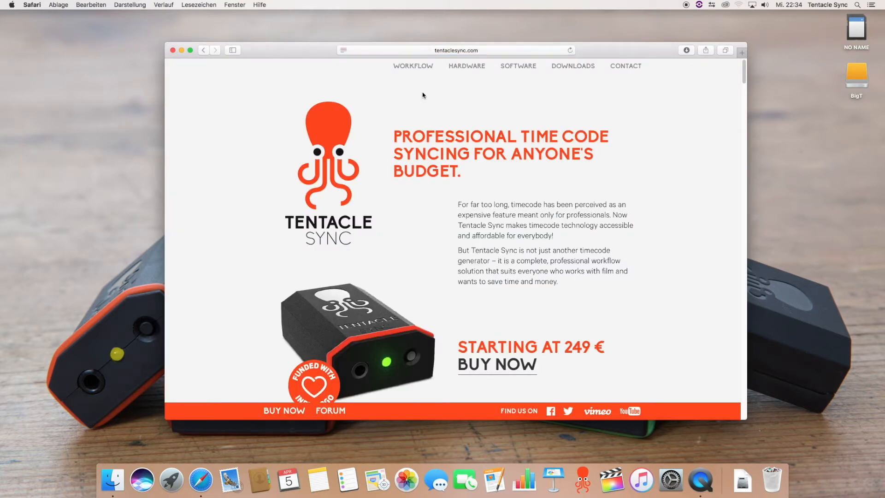
Browse the site's Downloads software list, then close the Safari window.
{"action": "left_click", "coordinate": [573, 66]}
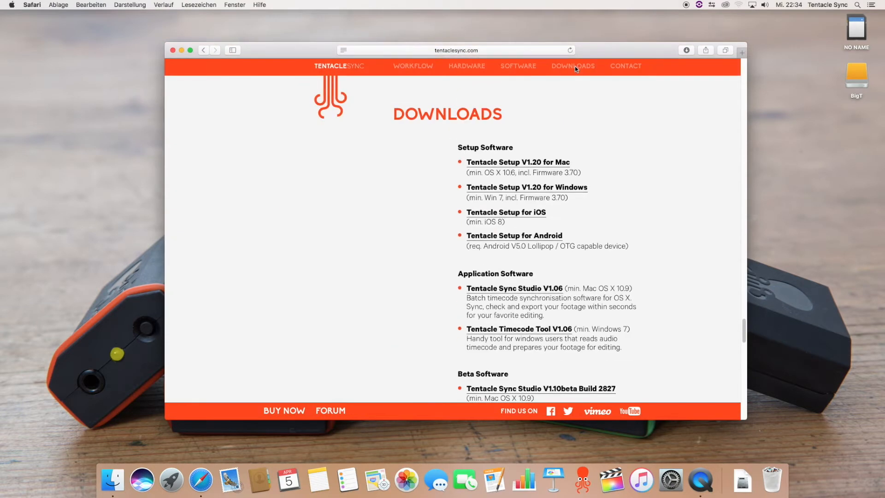
{"action": "scroll", "scroll_direction": "down", "scroll_amount": 3}
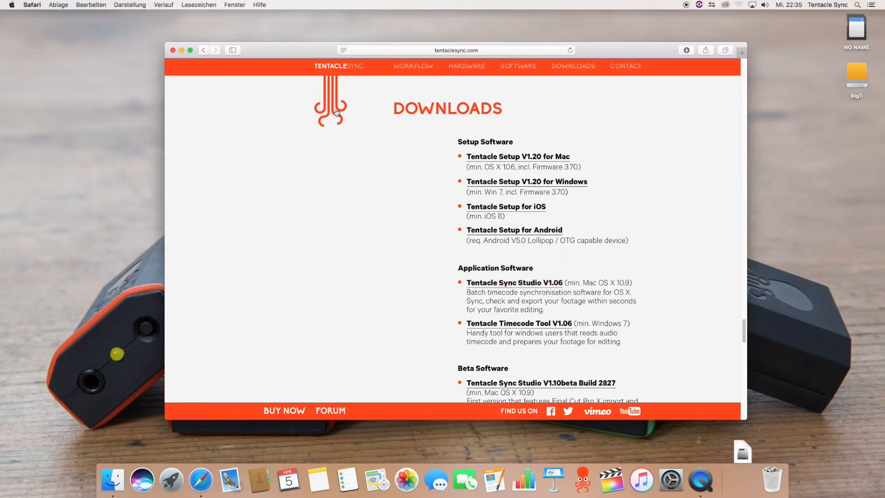
{"action": "mouse_move", "coordinate": [344, 140]}
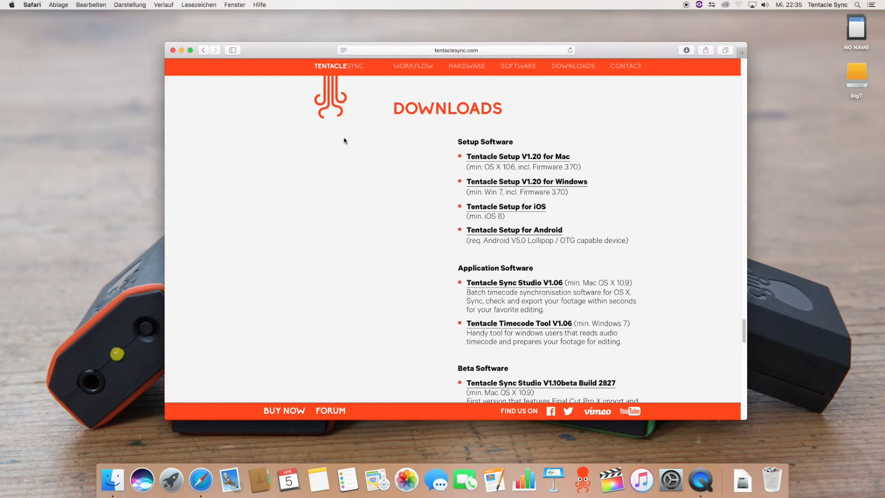
{"action": "mouse_move", "coordinate": [324, 159]}
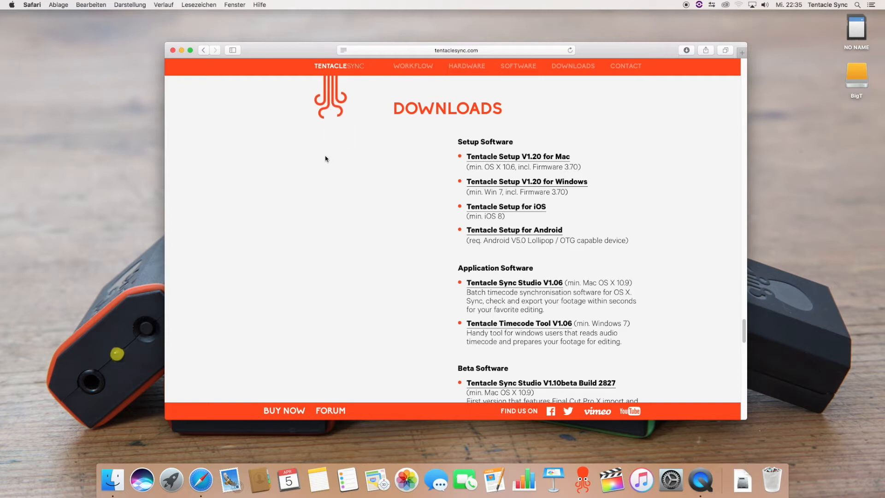
{"action": "mouse_move", "coordinate": [231, 129]}
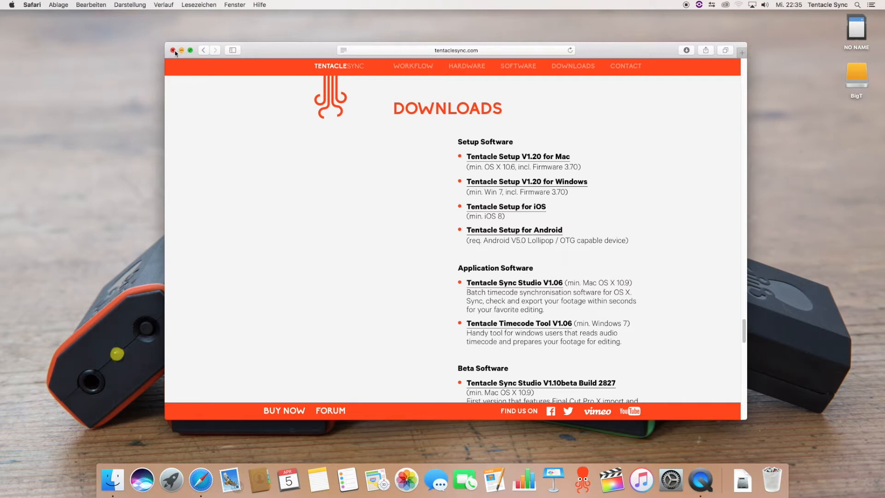
{"action": "left_click", "coordinate": [173, 50]}
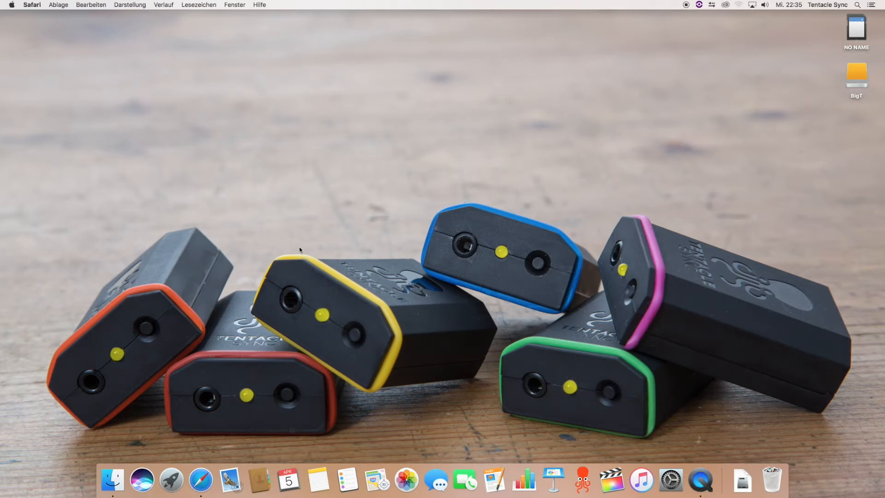
{"action": "mouse_move", "coordinate": [581, 480]}
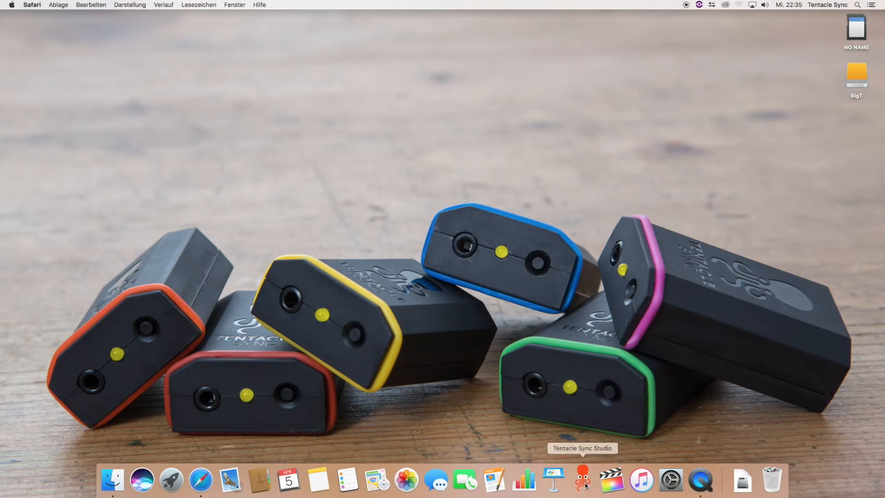
Launch Tentacle Sync Studio from the Dock and open the BigT drive.
{"action": "left_click", "coordinate": [582, 480]}
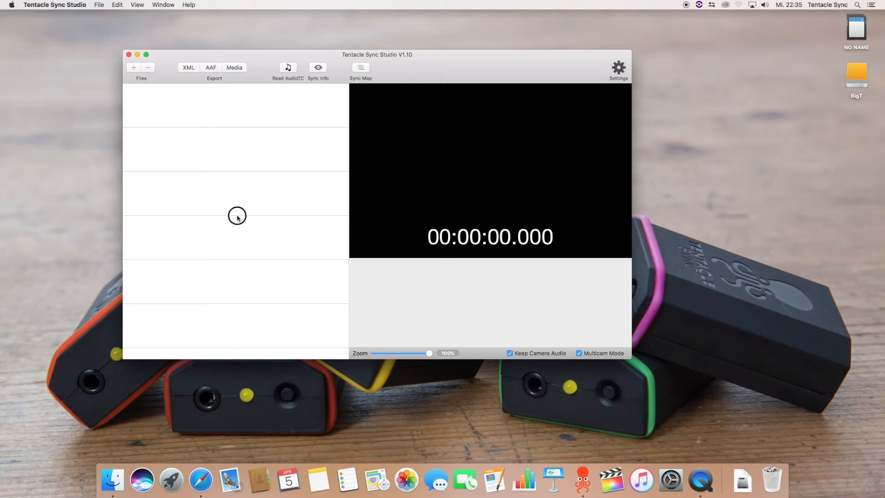
{"action": "mouse_move", "coordinate": [213, 159]}
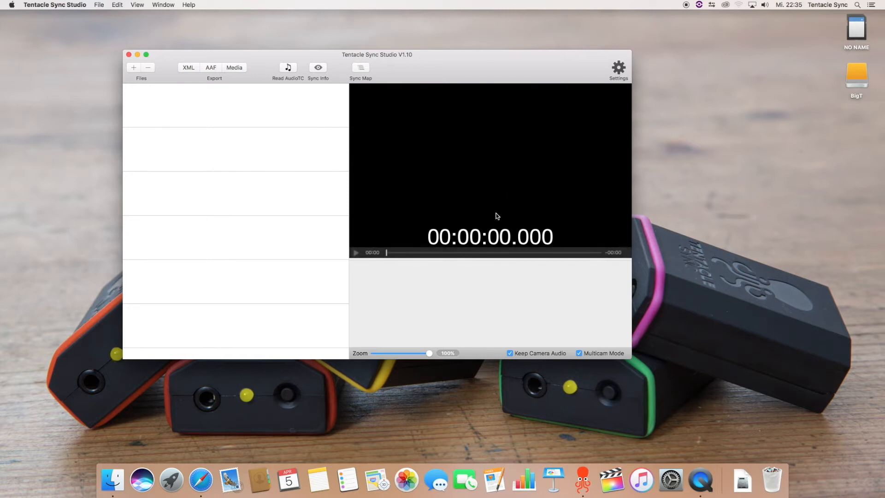
{"action": "mouse_move", "coordinate": [480, 218]}
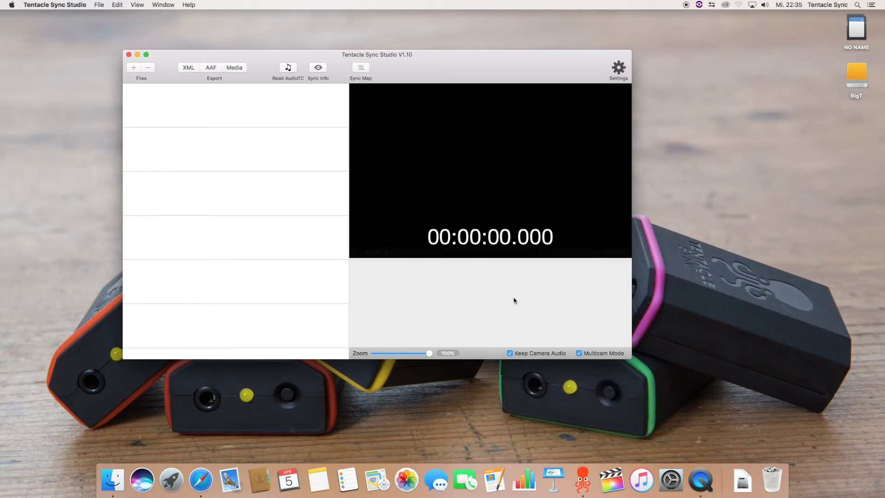
{"action": "mouse_move", "coordinate": [531, 308]}
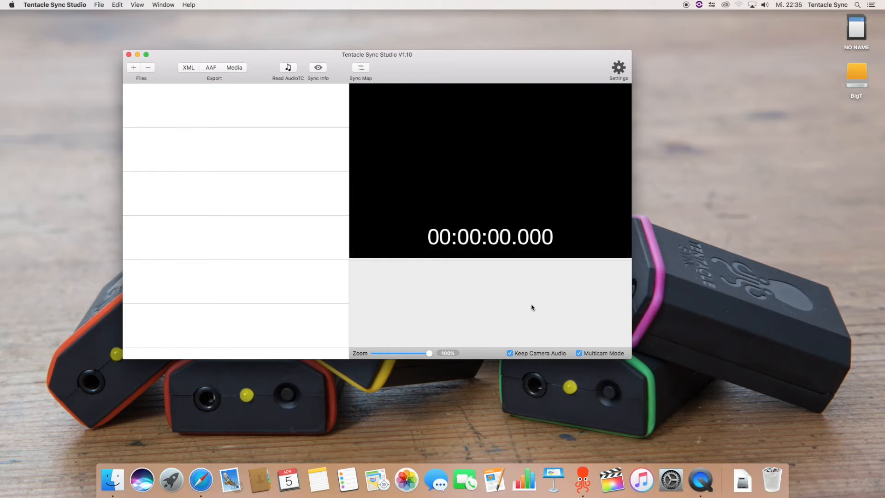
{"action": "mouse_move", "coordinate": [538, 306]}
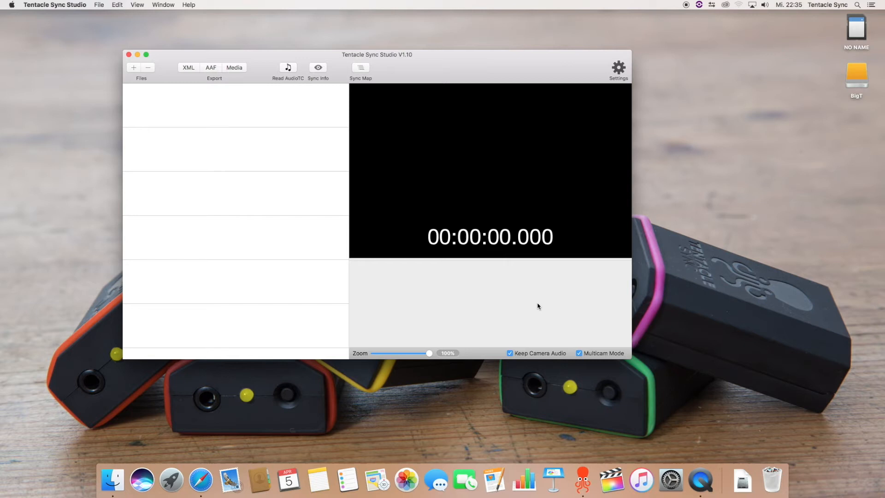
{"action": "mouse_move", "coordinate": [562, 312]}
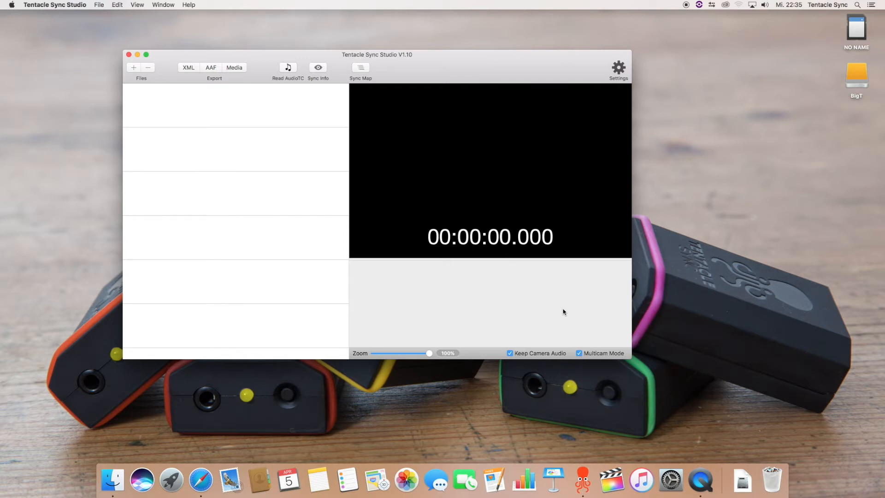
{"action": "mouse_move", "coordinate": [824, 79]}
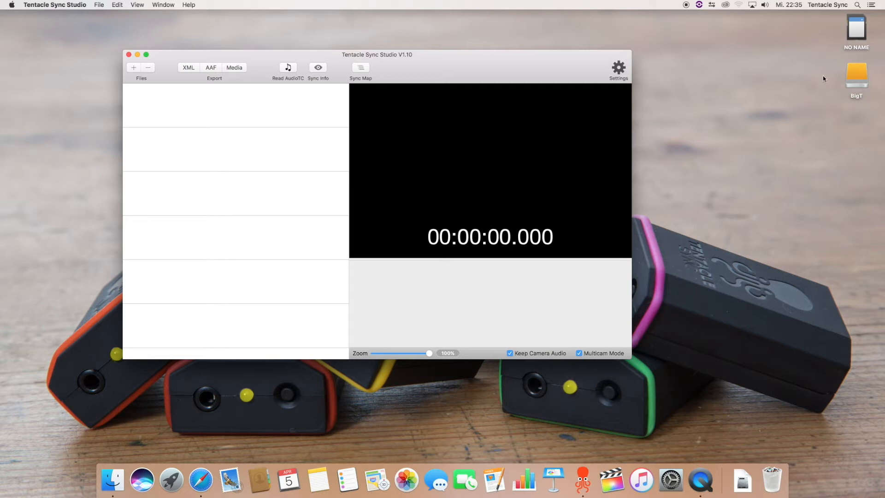
{"action": "left_click", "coordinate": [856, 76]}
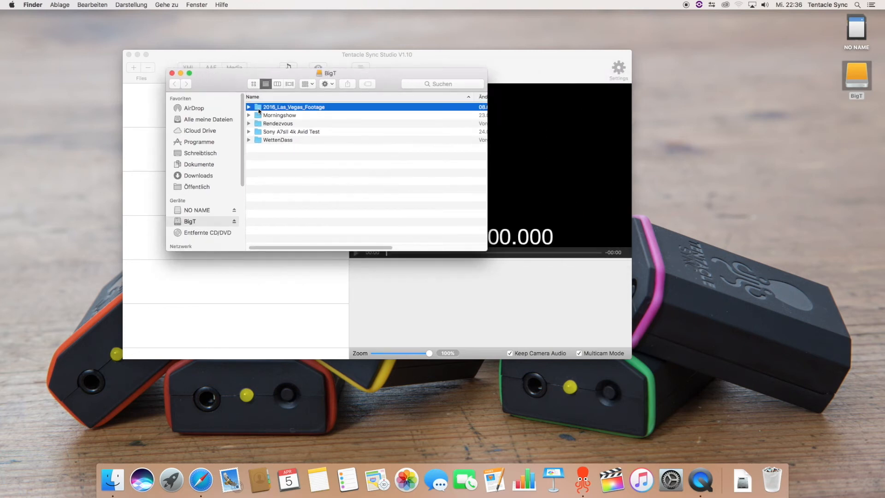
Open 2016_Las_Vegas_Footage and expand the GoPro and Zoom F8 folders to inspect clips.
{"action": "double_click", "coordinate": [293, 106]}
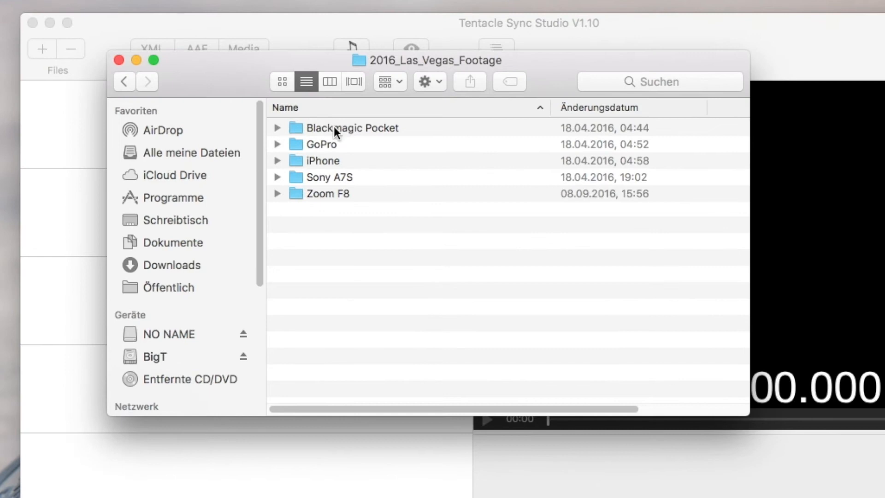
{"action": "mouse_move", "coordinate": [277, 133]}
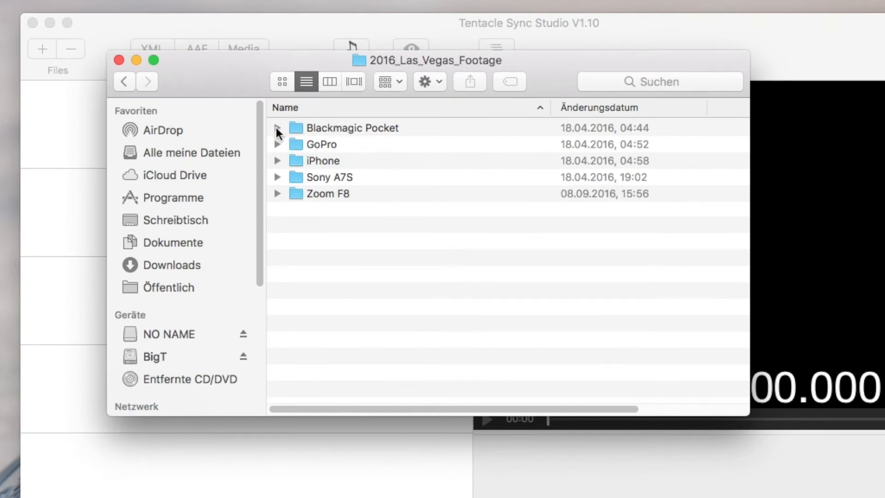
{"action": "left_click", "coordinate": [278, 144]}
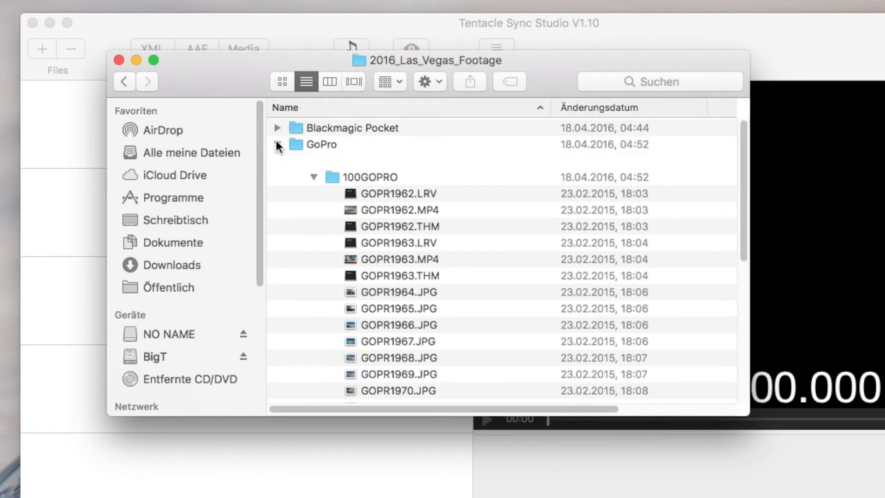
{"action": "left_click", "coordinate": [277, 144]}
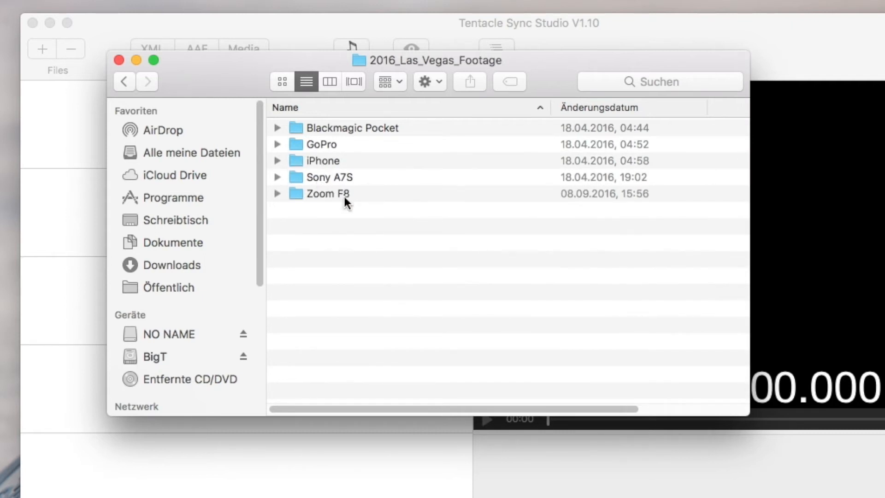
{"action": "left_click", "coordinate": [277, 193]}
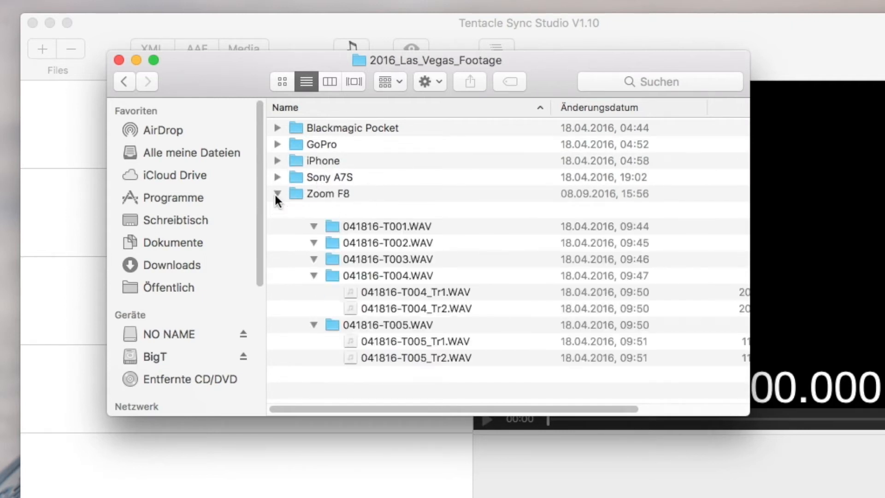
{"action": "left_click", "coordinate": [277, 194]}
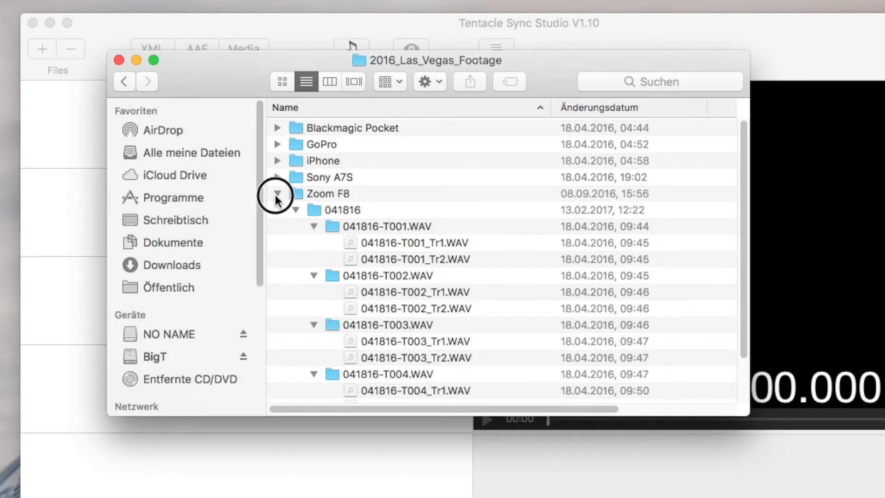
{"action": "left_click", "coordinate": [277, 194]}
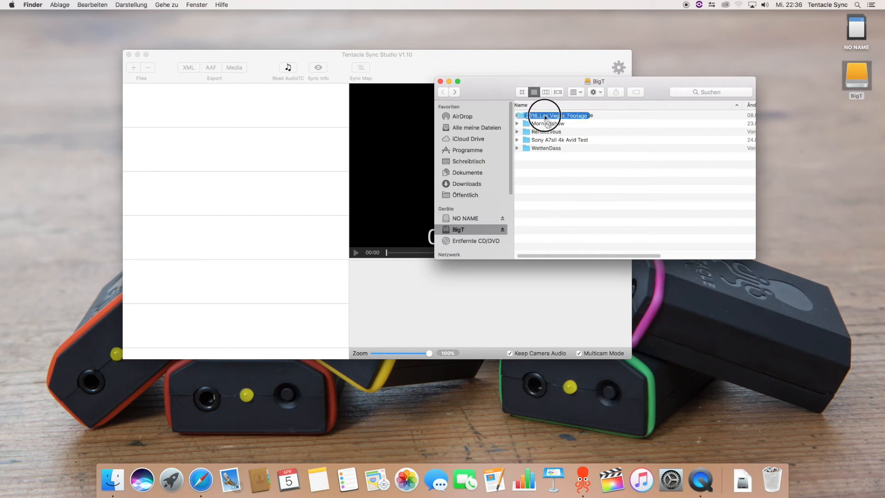
Drag 2016_Las_Vegas_Footage into the file list, close Finder, and scroll through clip details.
{"action": "left_click_drag", "start_coordinate": [545, 116], "coordinate": [223, 145]}
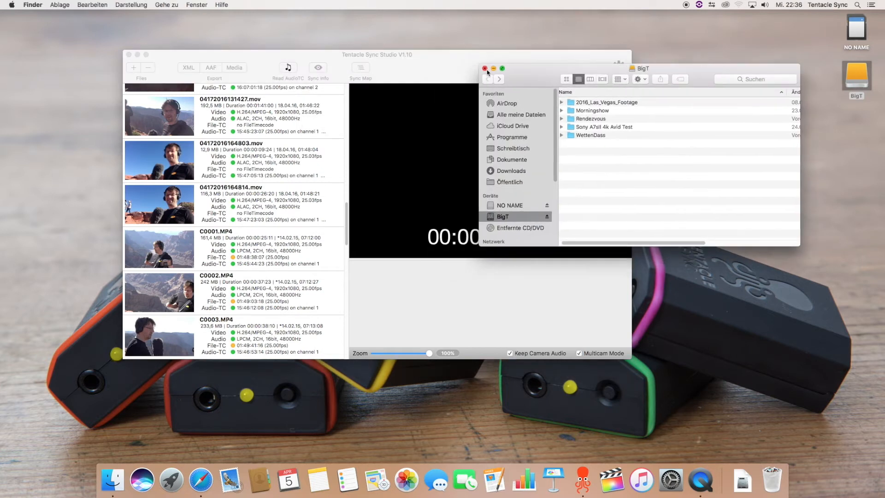
{"action": "left_click", "coordinate": [484, 68]}
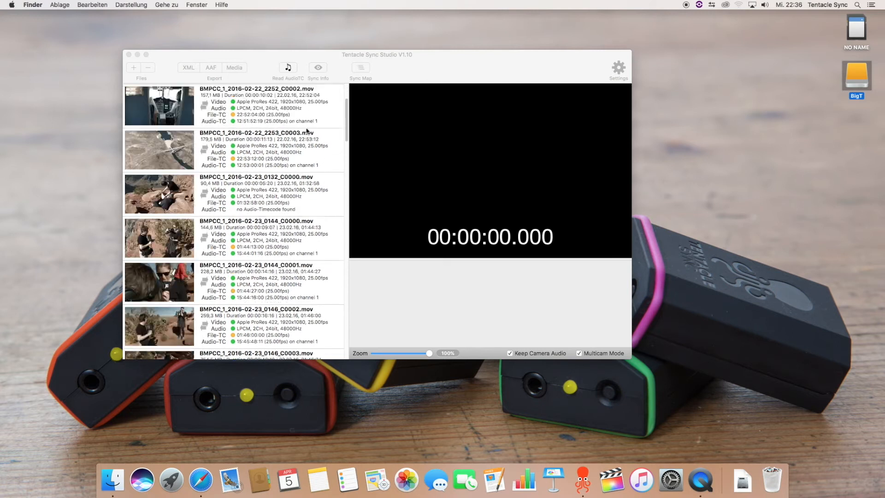
{"action": "scroll", "scroll_direction": "up", "scroll_amount": 3}
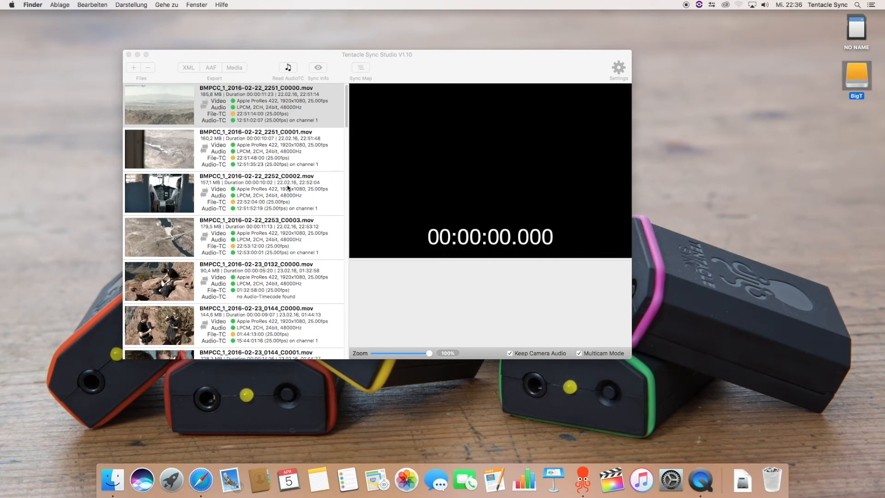
{"action": "scroll", "scroll_direction": "down", "scroll_amount": 3}
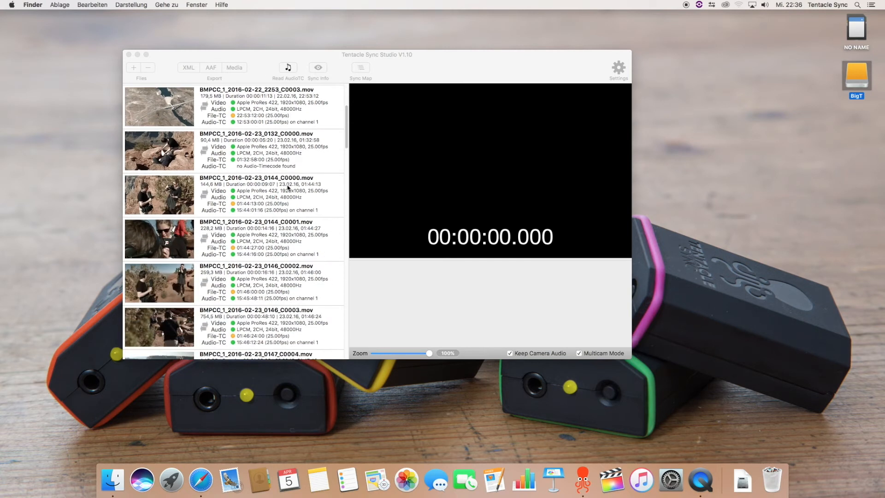
{"action": "scroll", "scroll_direction": "up", "scroll_amount": 3}
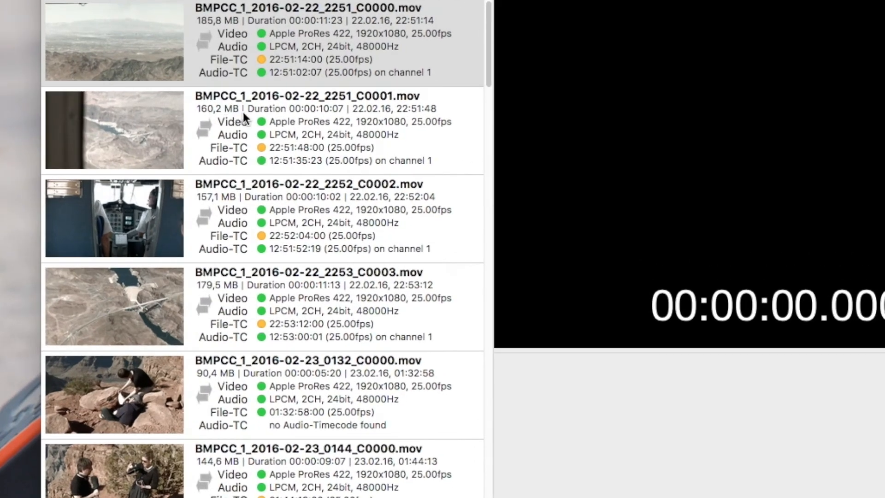
{"action": "mouse_move", "coordinate": [307, 127]}
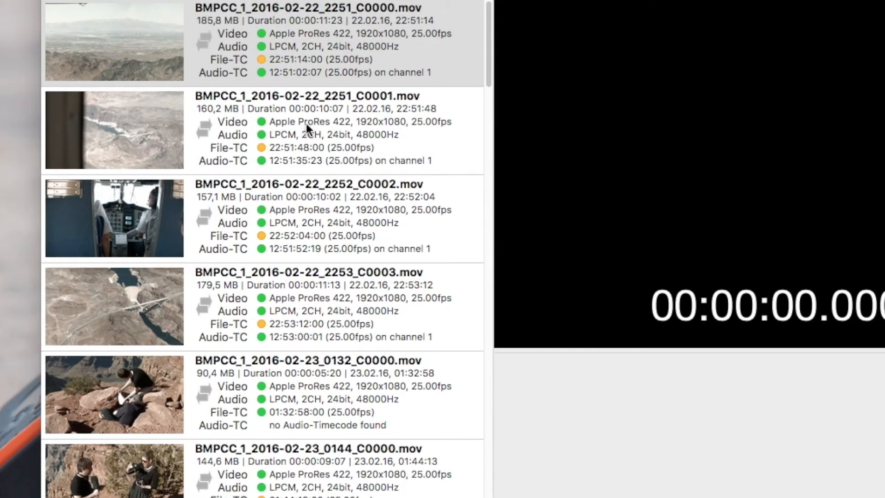
{"action": "mouse_move", "coordinate": [387, 130]}
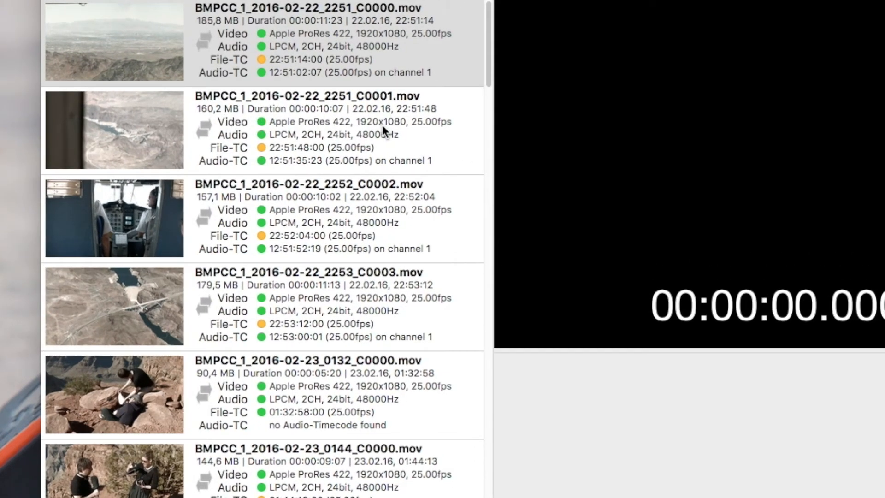
{"action": "mouse_move", "coordinate": [294, 157]}
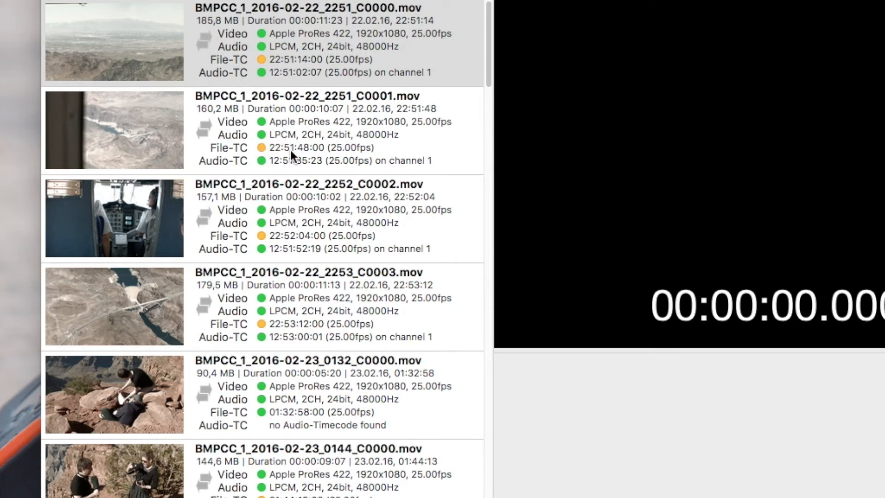
{"action": "mouse_move", "coordinate": [293, 171]}
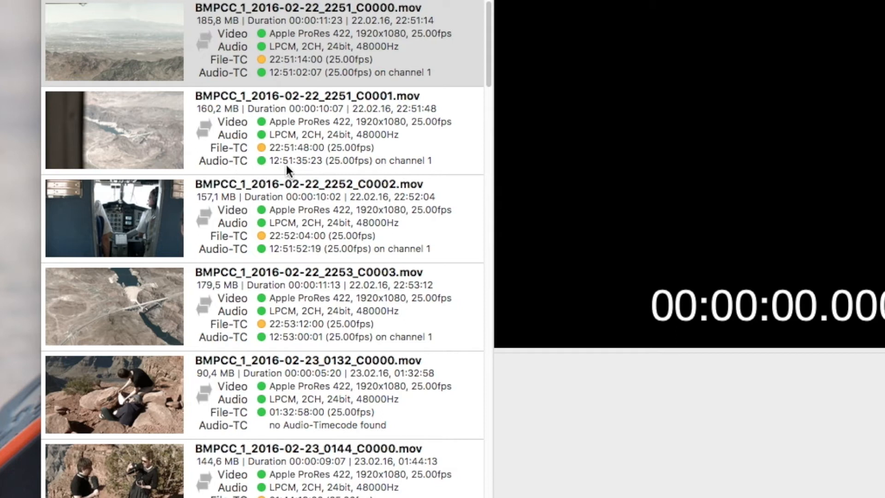
{"action": "mouse_move", "coordinate": [277, 149]}
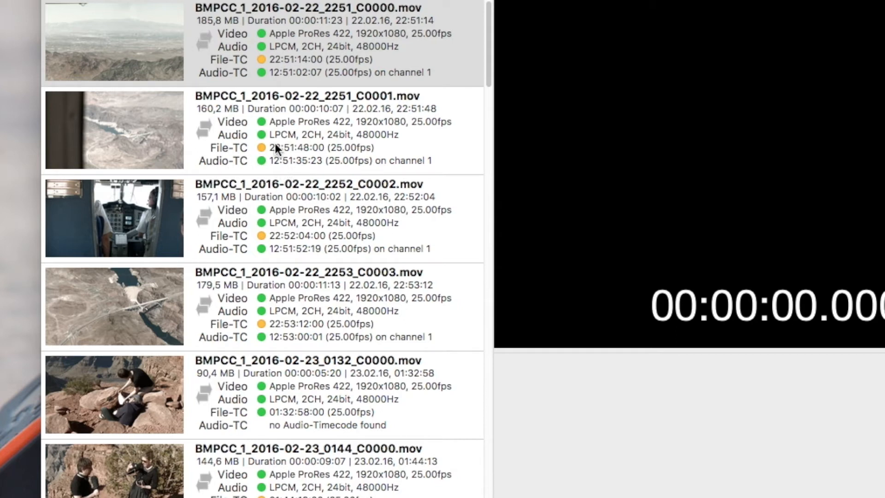
{"action": "mouse_move", "coordinate": [282, 159]}
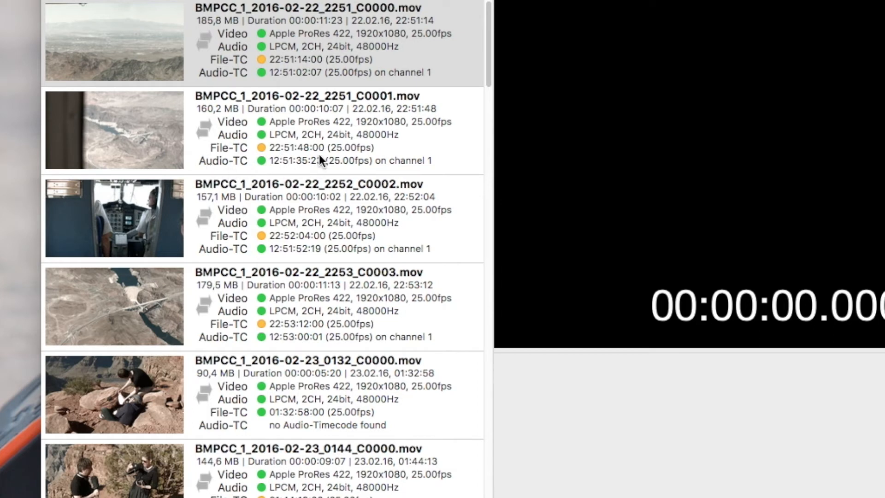
{"action": "mouse_move", "coordinate": [329, 180]}
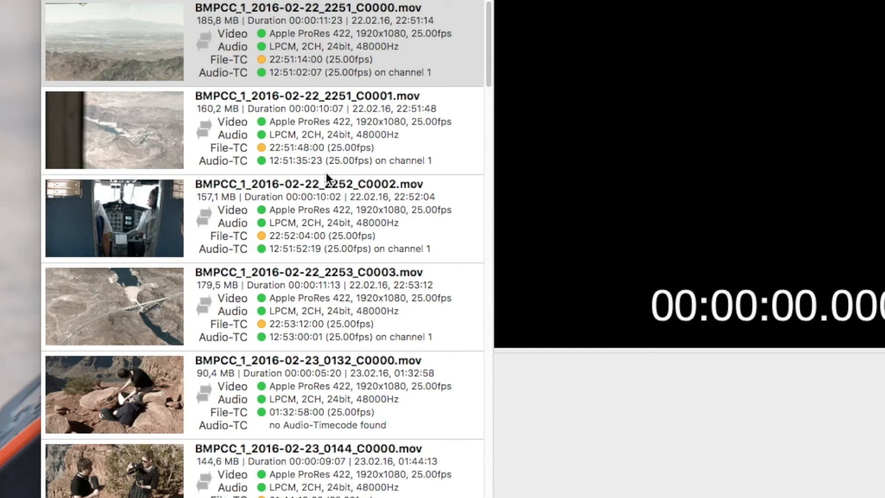
{"action": "mouse_move", "coordinate": [327, 163]}
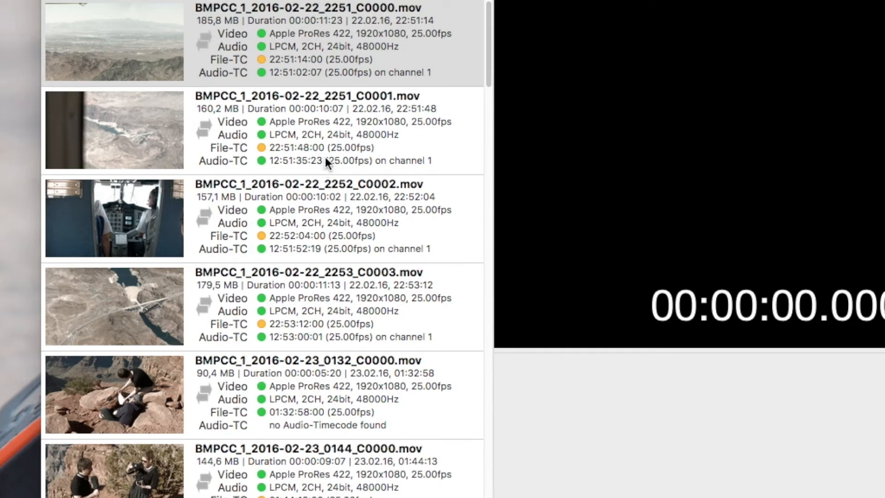
{"action": "mouse_move", "coordinate": [266, 160]}
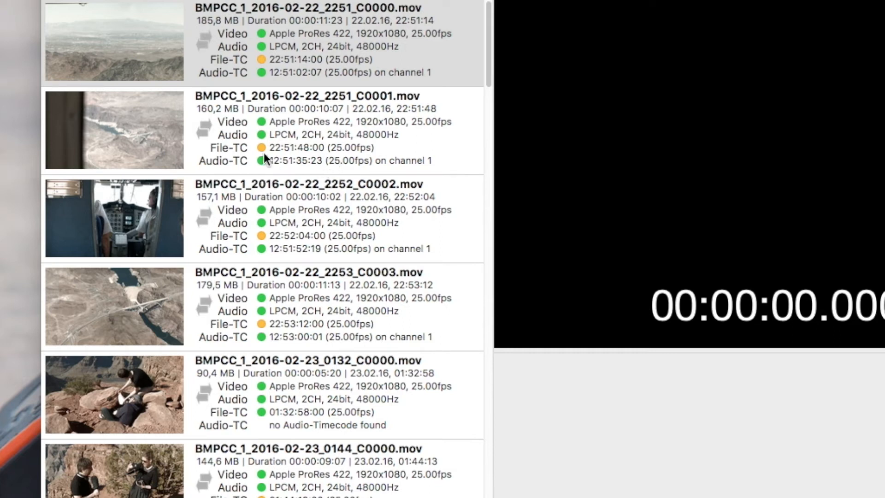
{"action": "mouse_move", "coordinate": [264, 136]}
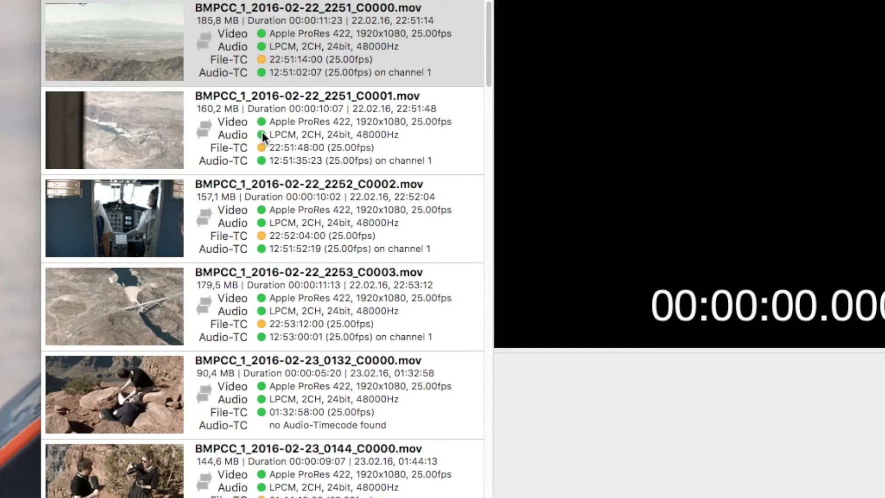
{"action": "mouse_move", "coordinate": [330, 146]}
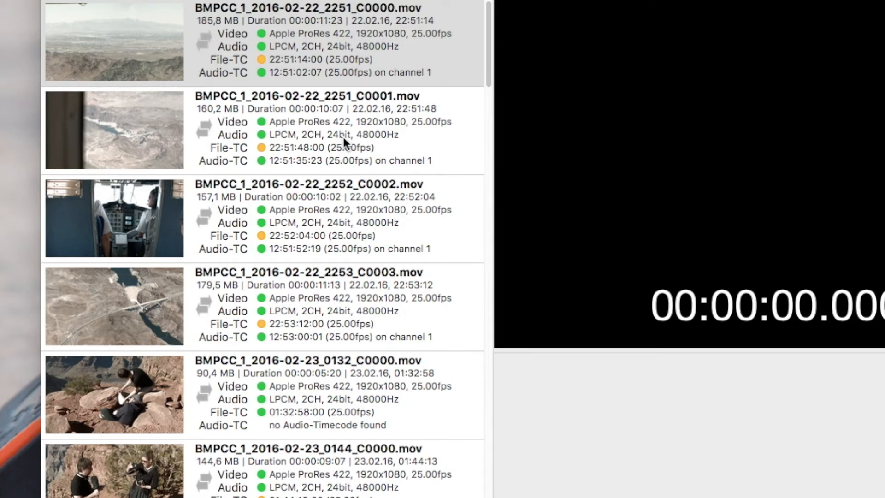
{"action": "mouse_move", "coordinate": [313, 140]}
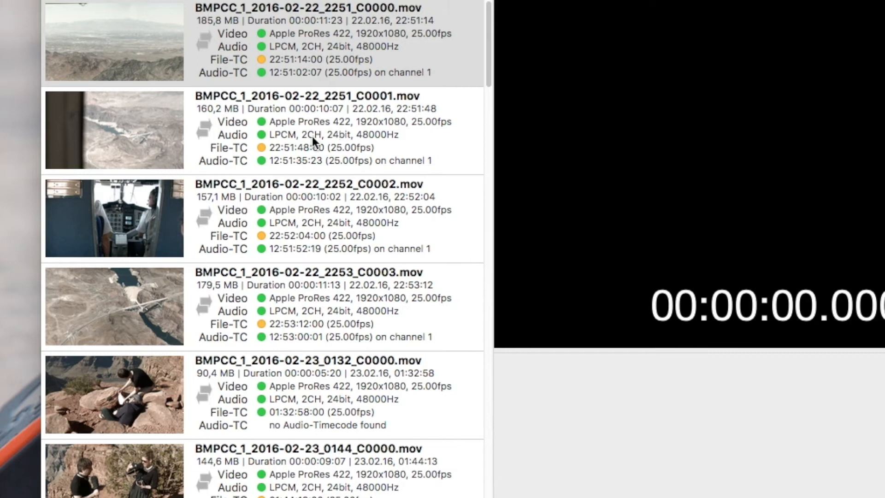
{"action": "mouse_move", "coordinate": [244, 174]}
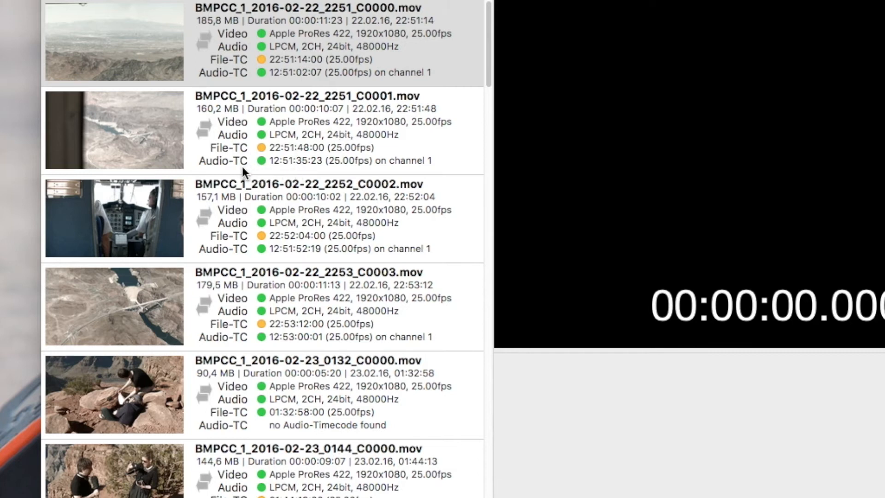
{"action": "mouse_move", "coordinate": [381, 191]}
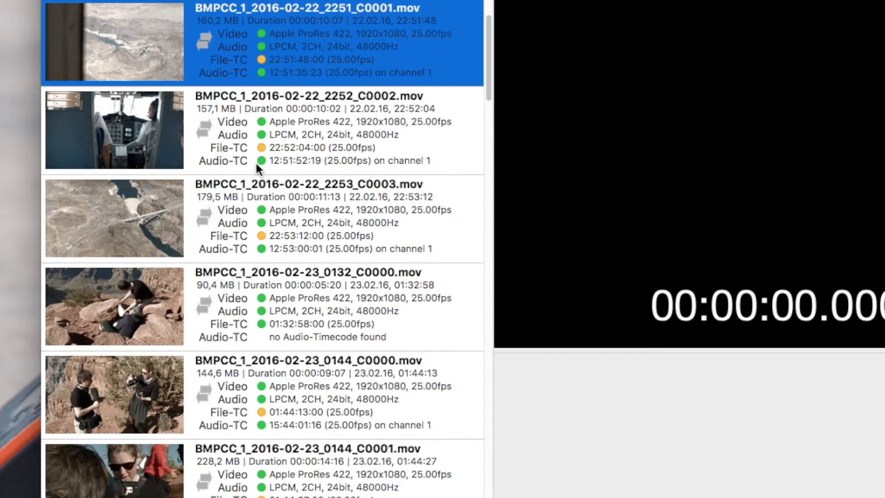
{"action": "mouse_move", "coordinate": [288, 163]}
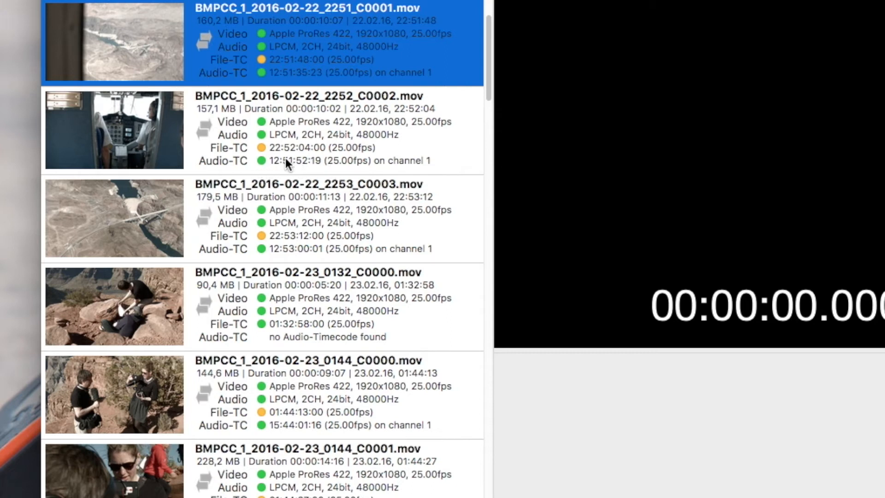
{"action": "mouse_move", "coordinate": [302, 152]}
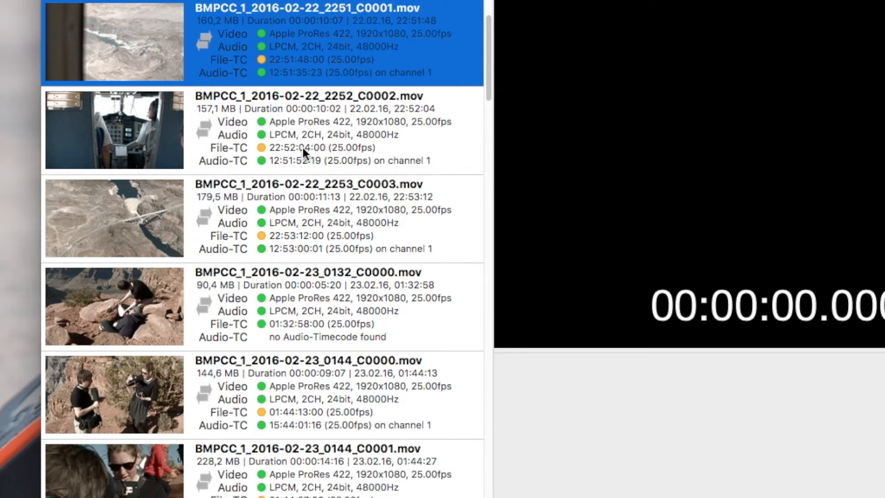
{"action": "mouse_move", "coordinate": [380, 151]}
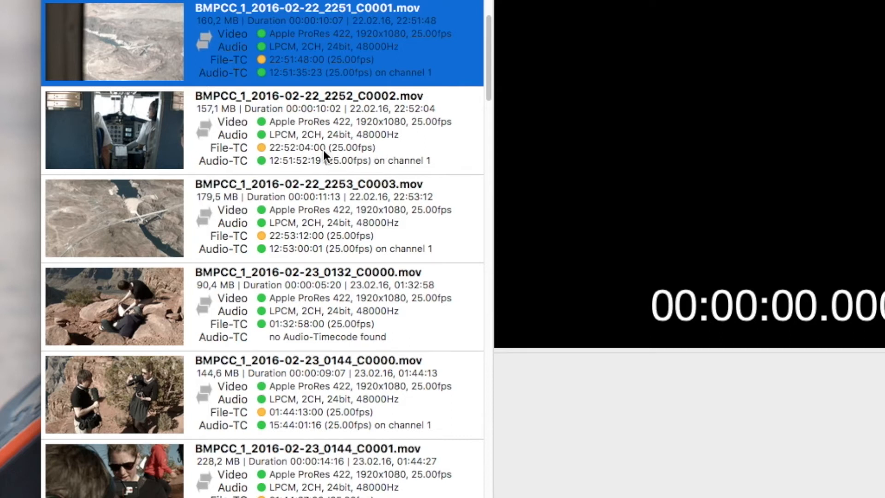
{"action": "mouse_move", "coordinate": [236, 144]}
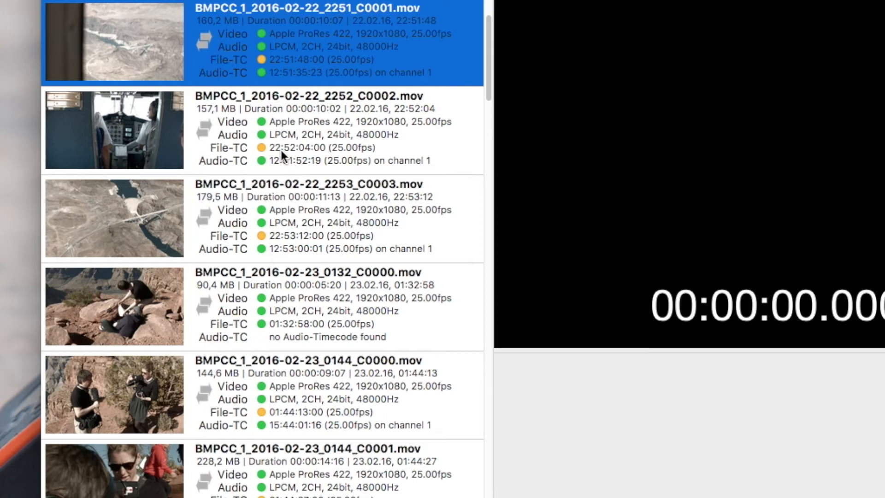
{"action": "mouse_move", "coordinate": [288, 157]}
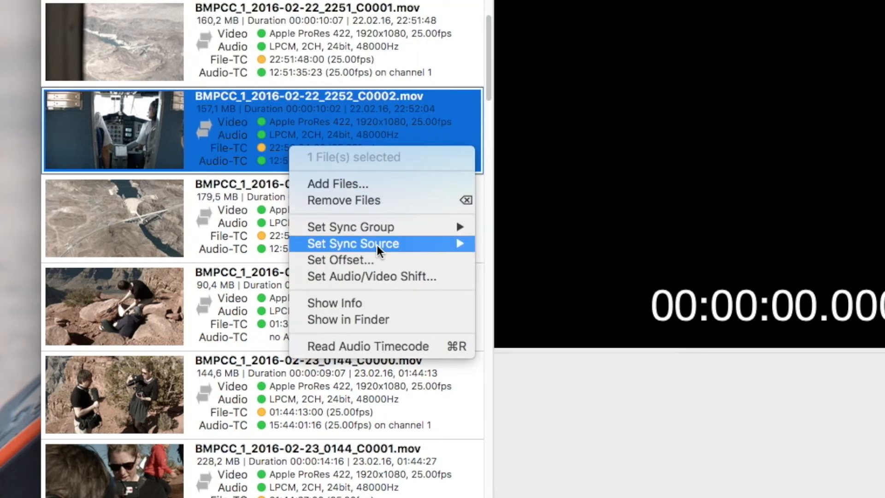
{"action": "mouse_move", "coordinate": [353, 244]}
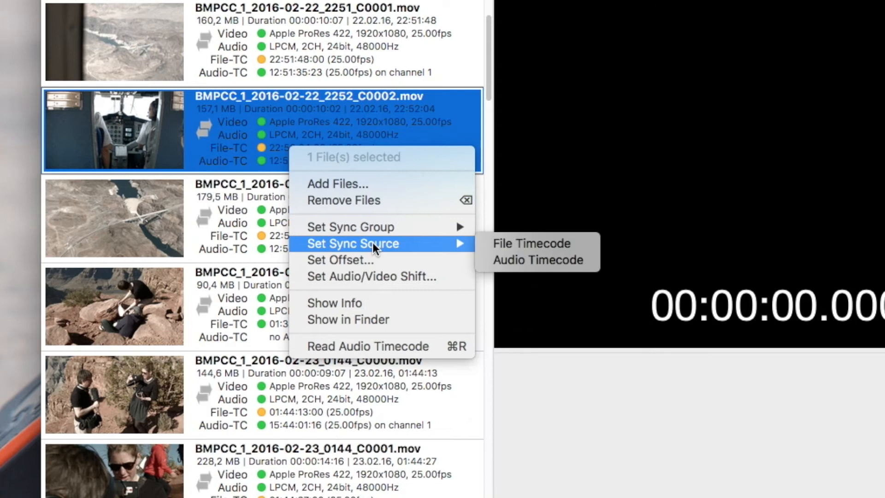
{"action": "mouse_move", "coordinate": [530, 244]}
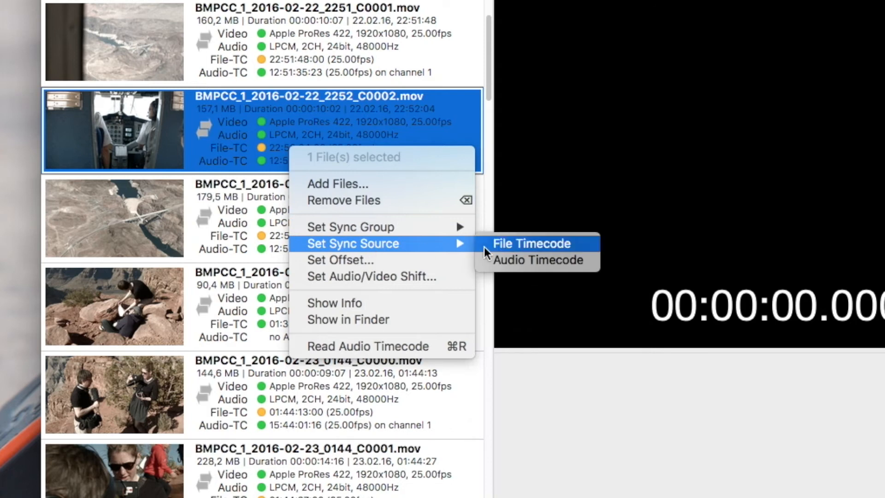
{"action": "mouse_move", "coordinate": [514, 260]}
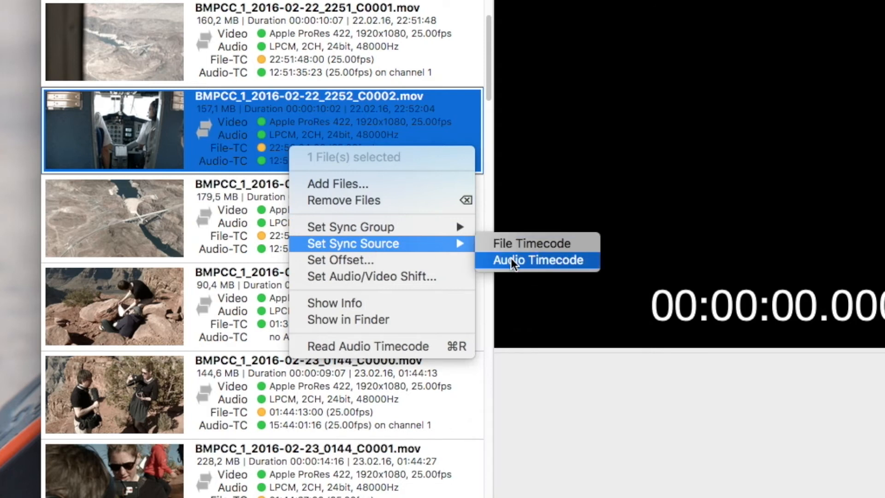
{"action": "mouse_move", "coordinate": [516, 244]}
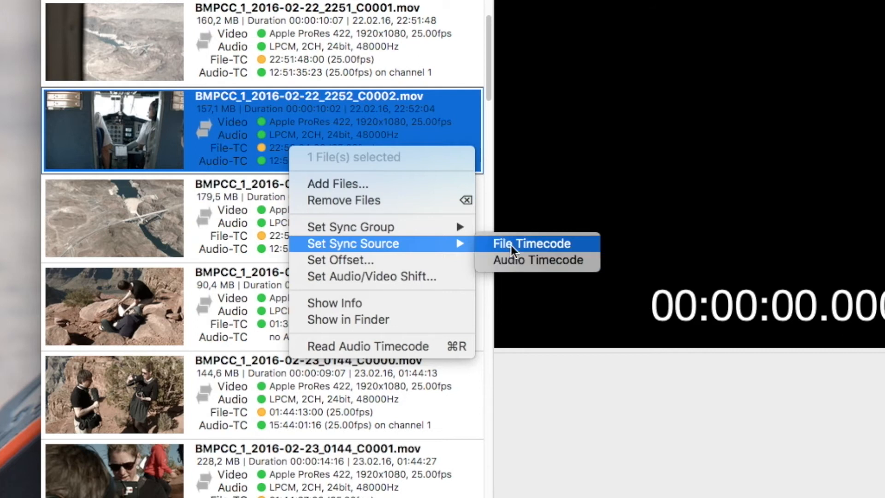
Set the sync source of clip BMPCC_1_2016-02-22_2252_C0002.mov to File Timecode.
{"action": "left_click", "coordinate": [530, 243]}
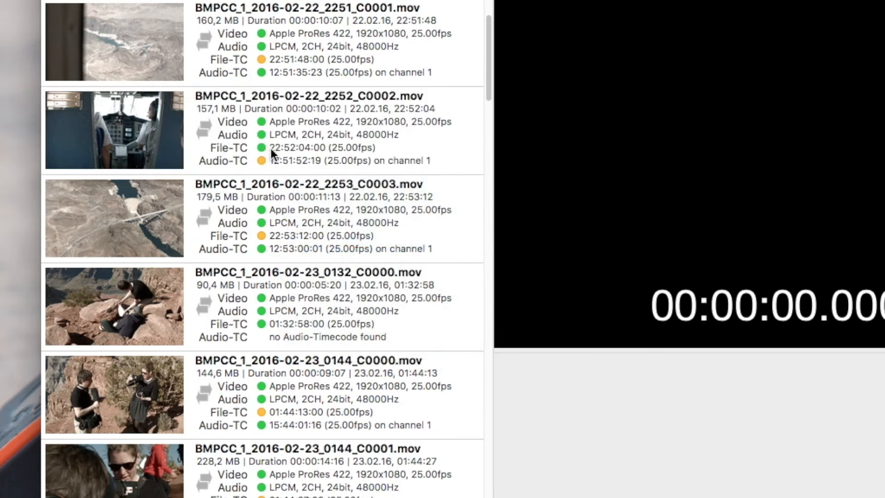
{"action": "mouse_move", "coordinate": [310, 156]}
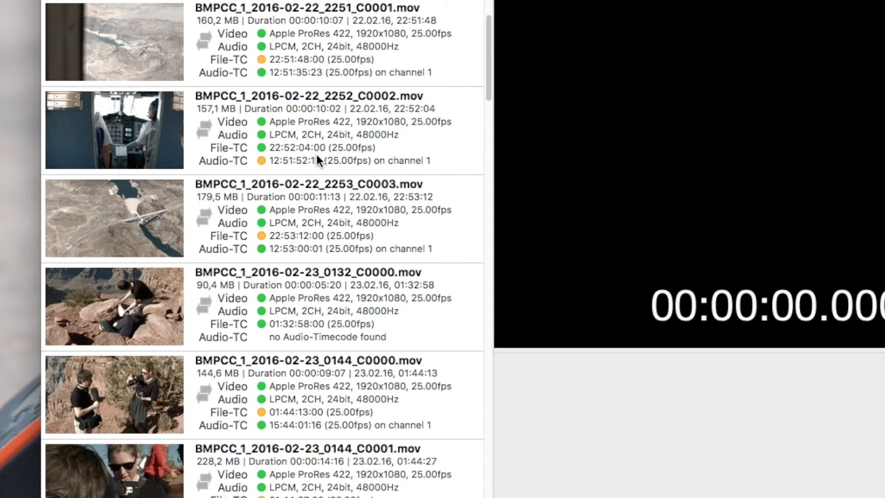
{"action": "right_click", "coordinate": [305, 130]}
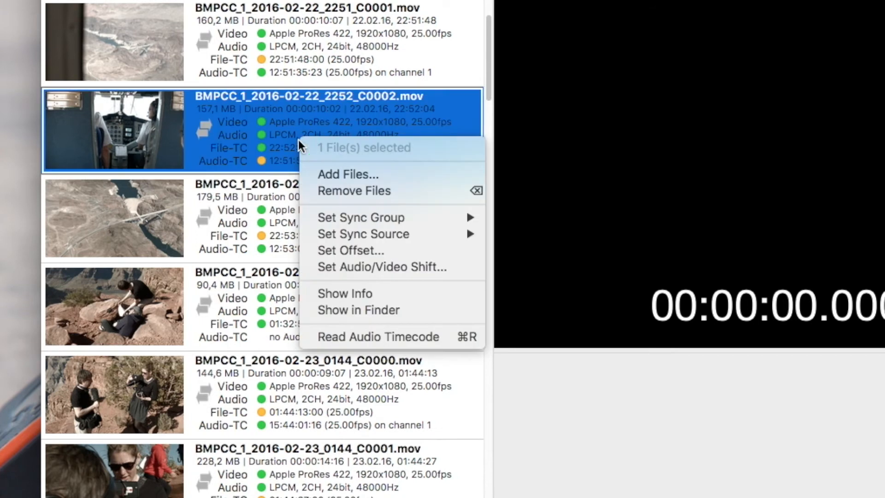
{"action": "mouse_move", "coordinate": [395, 234]}
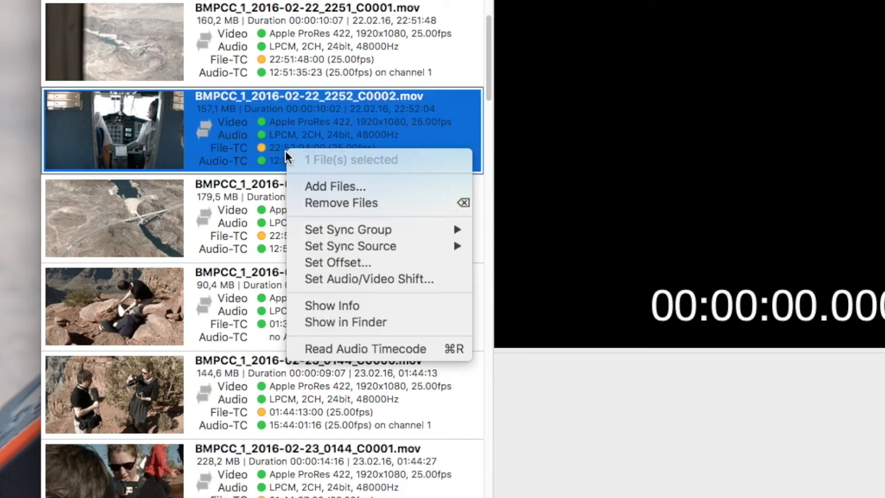
{"action": "mouse_move", "coordinate": [350, 245]}
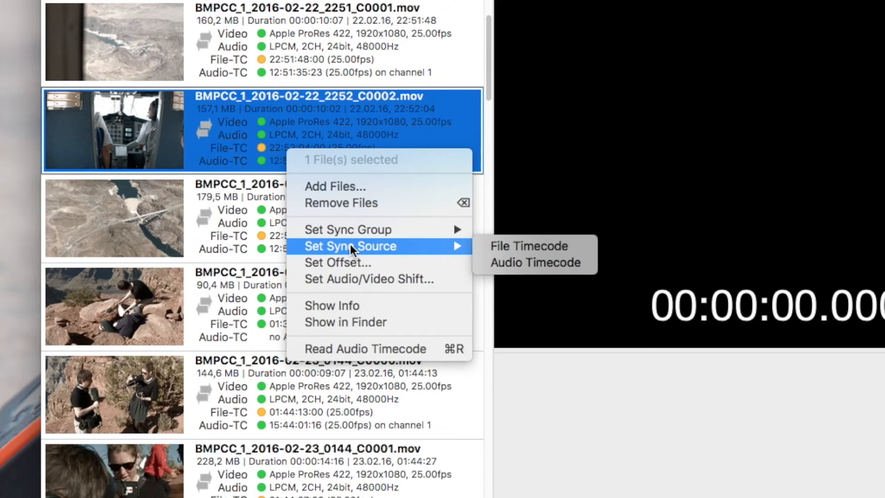
{"action": "mouse_move", "coordinate": [354, 278]}
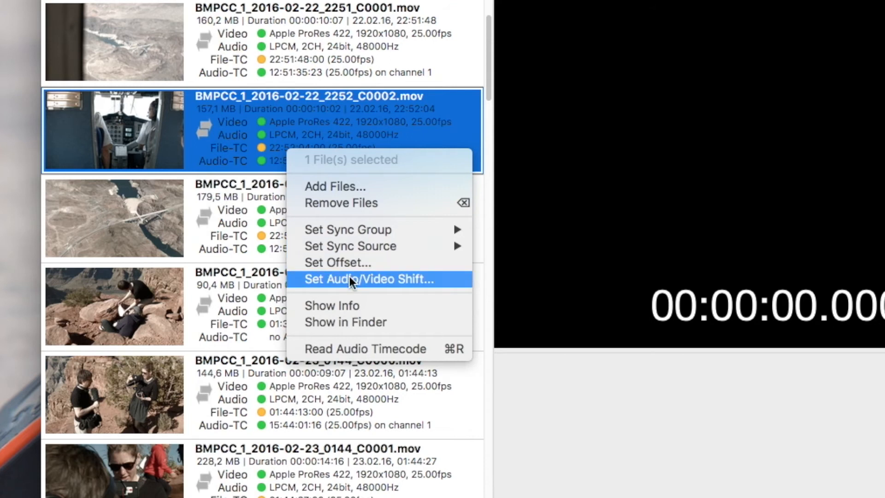
{"action": "mouse_move", "coordinate": [248, 165]}
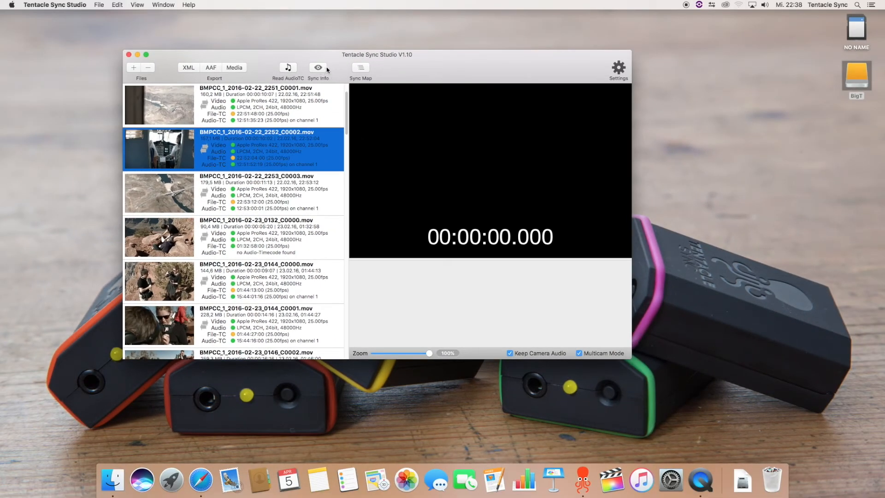
Turn on Sync Info and scroll the list to read each clip's synced or no-corresponding-files status.
{"action": "left_click", "coordinate": [317, 67]}
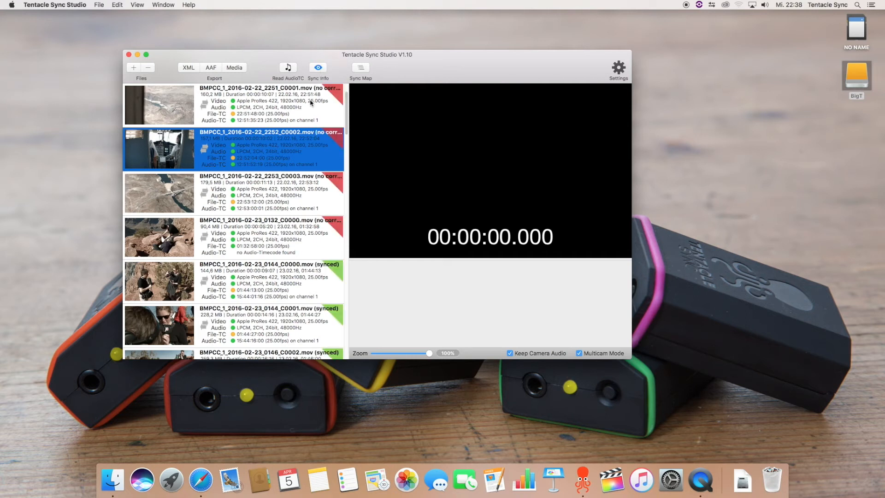
{"action": "scroll", "scroll_direction": "up", "scroll_amount": 3}
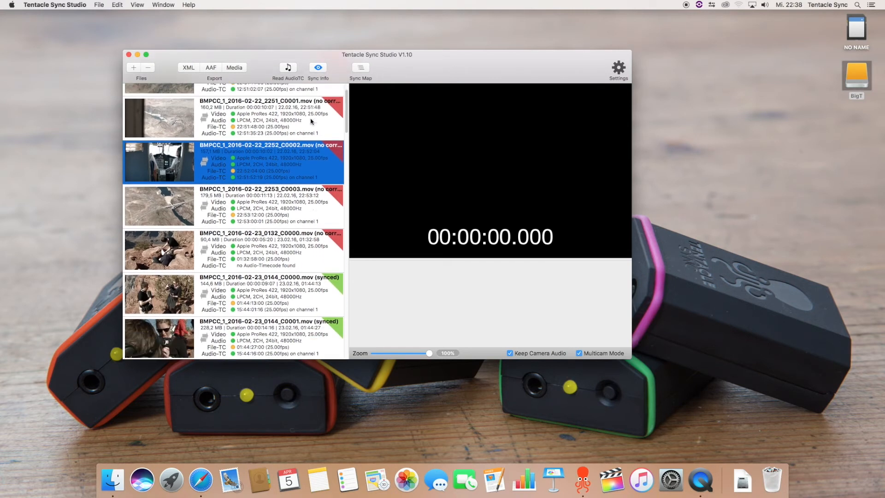
{"action": "scroll", "scroll_direction": "down", "scroll_amount": 3}
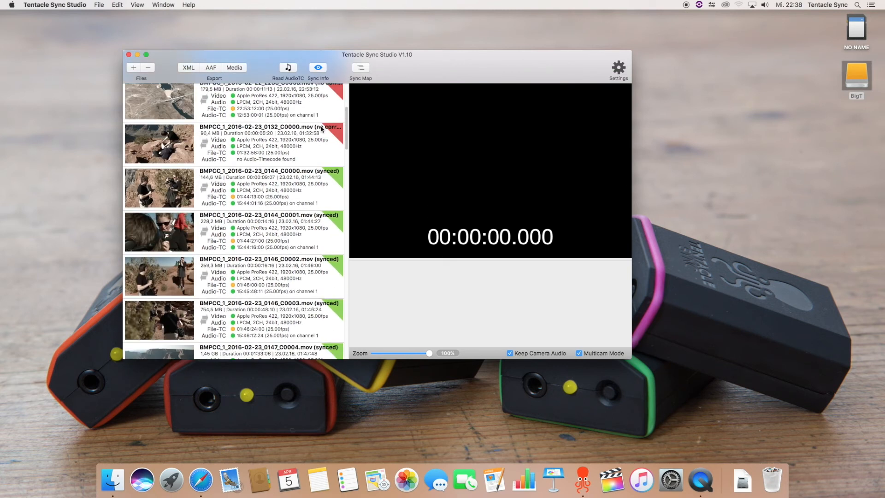
{"action": "mouse_move", "coordinate": [335, 163]}
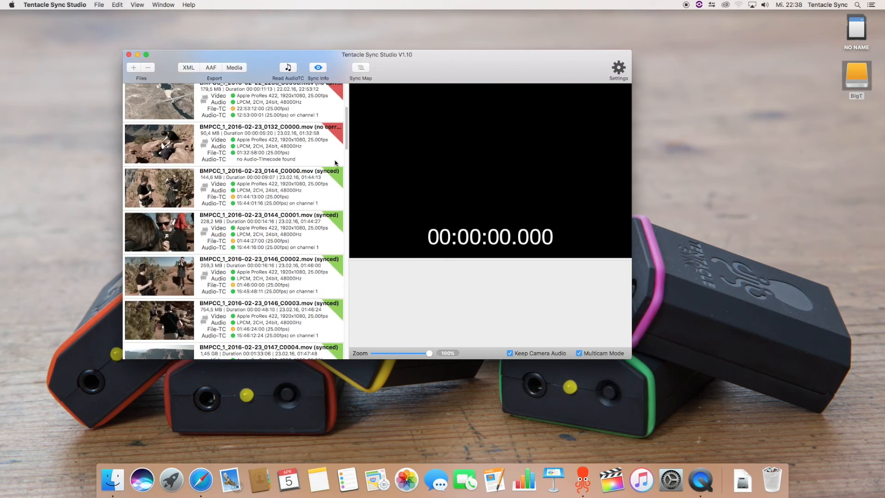
{"action": "scroll", "scroll_direction": "up", "scroll_amount": 3}
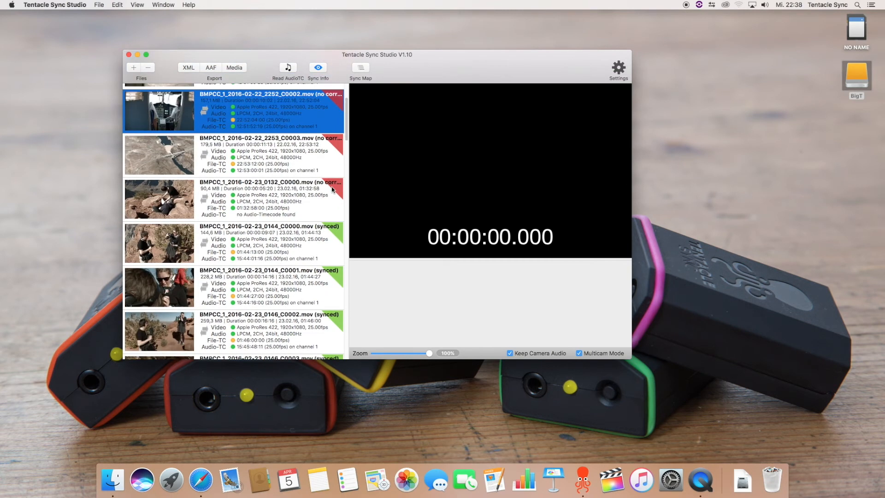
{"action": "mouse_move", "coordinate": [298, 259]}
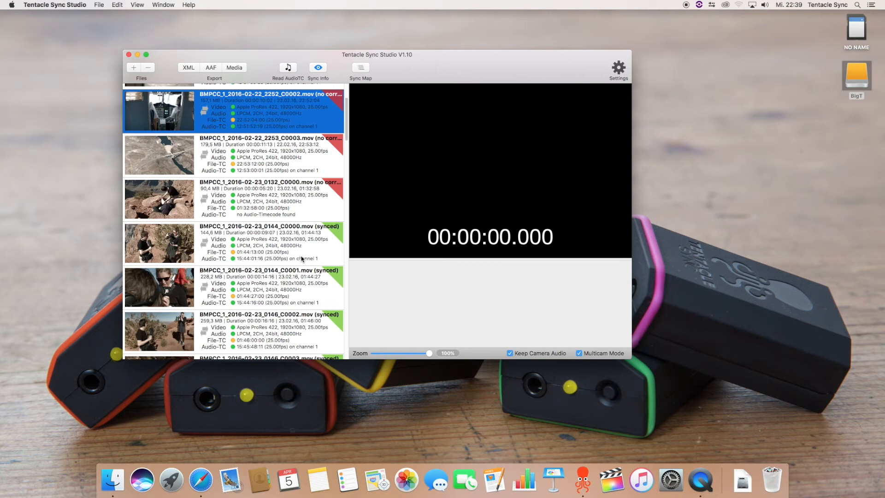
{"action": "mouse_move", "coordinate": [348, 209]}
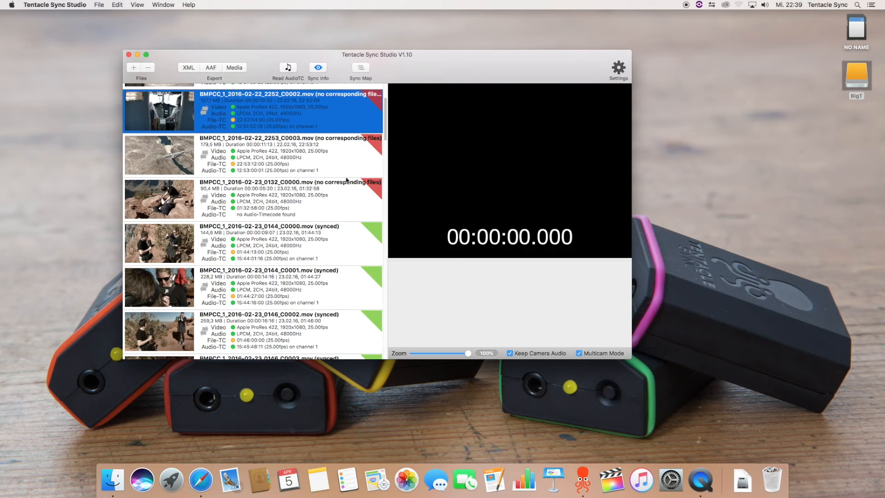
{"action": "mouse_move", "coordinate": [371, 197]}
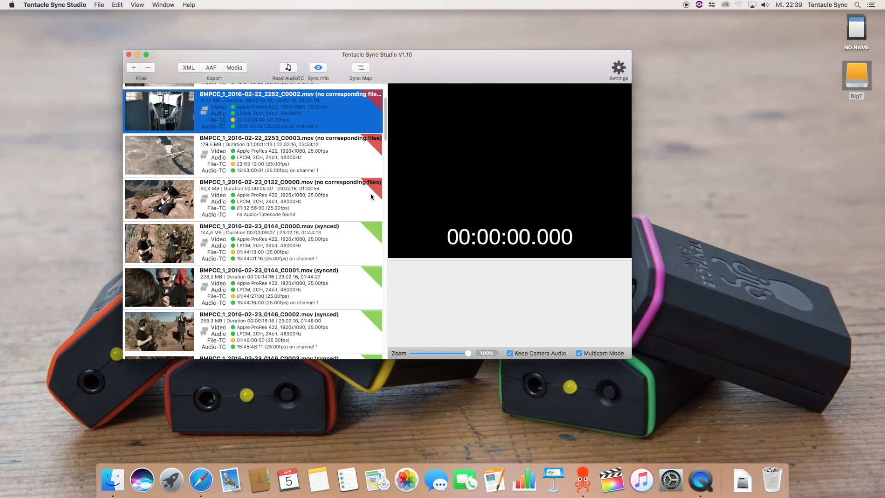
{"action": "mouse_move", "coordinate": [357, 207]}
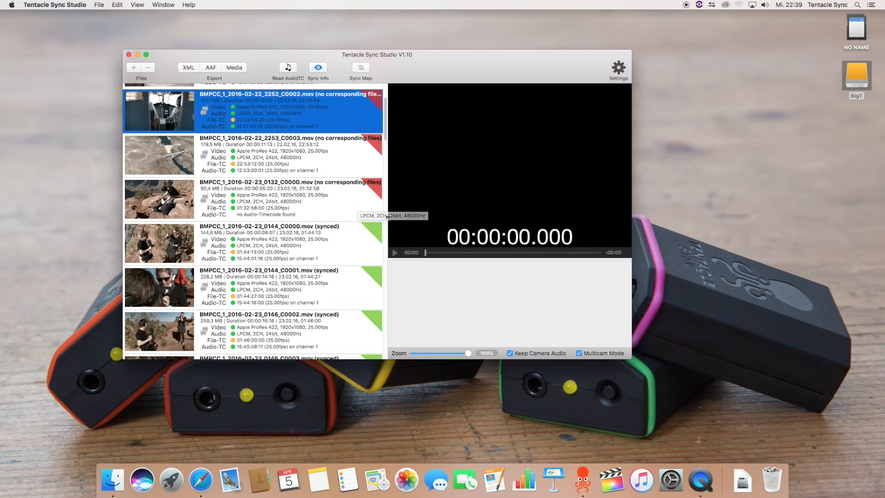
{"action": "mouse_move", "coordinate": [389, 208]}
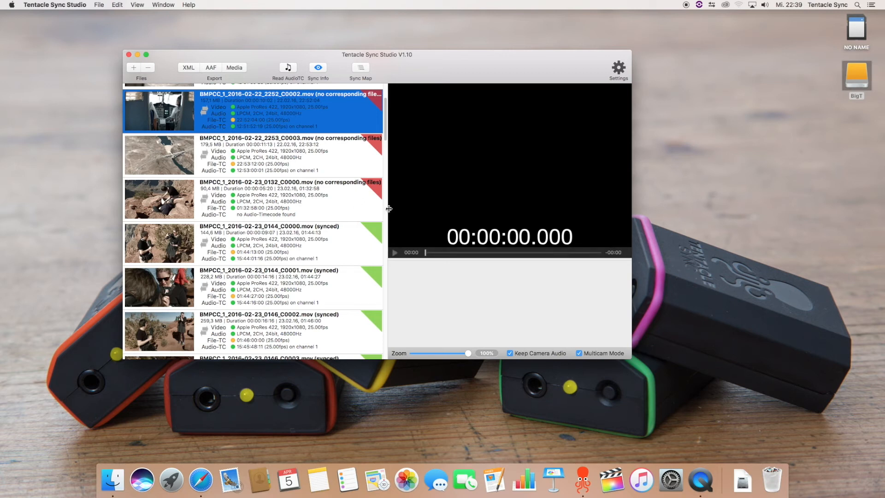
{"action": "mouse_move", "coordinate": [356, 221]}
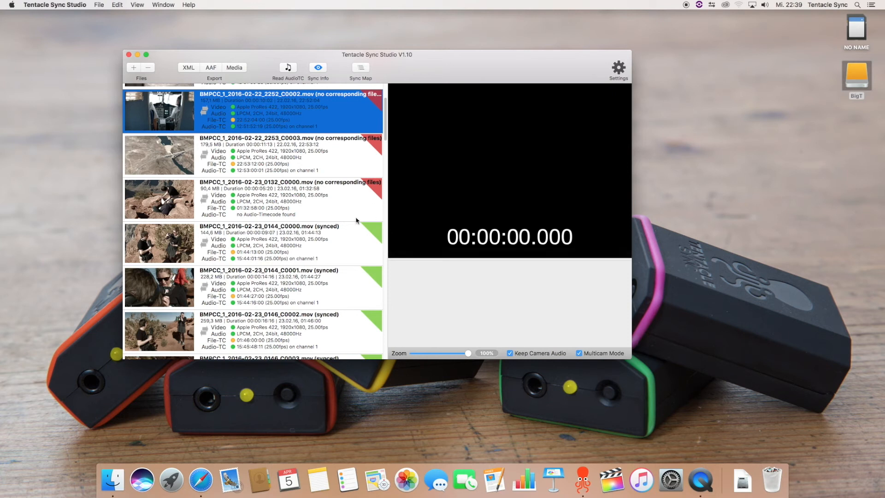
{"action": "scroll", "scroll_direction": "up", "scroll_amount": 3}
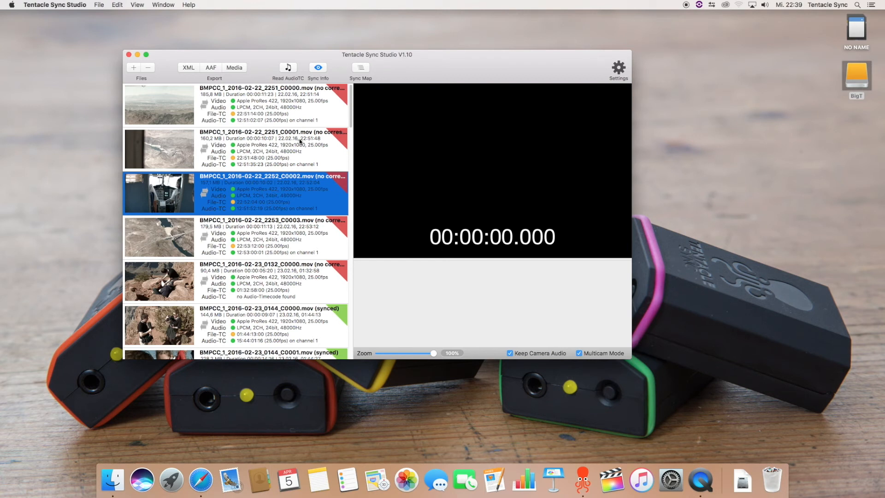
{"action": "mouse_move", "coordinate": [311, 237]}
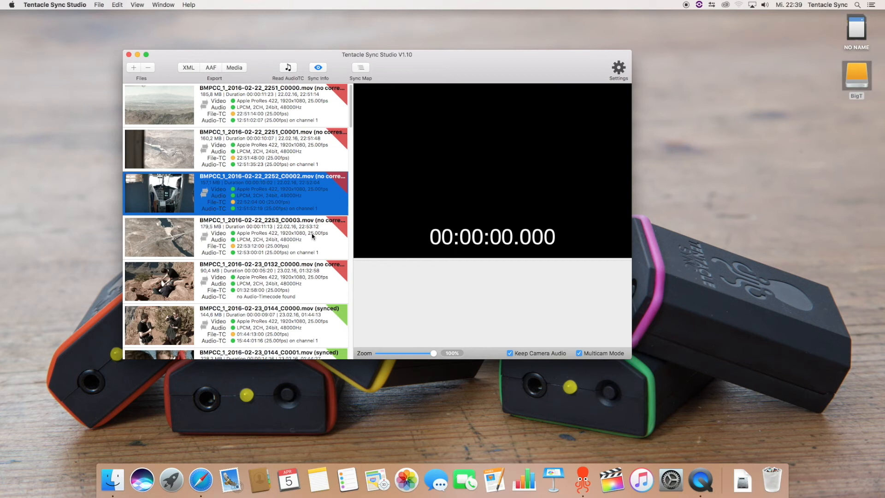
{"action": "mouse_move", "coordinate": [342, 93]}
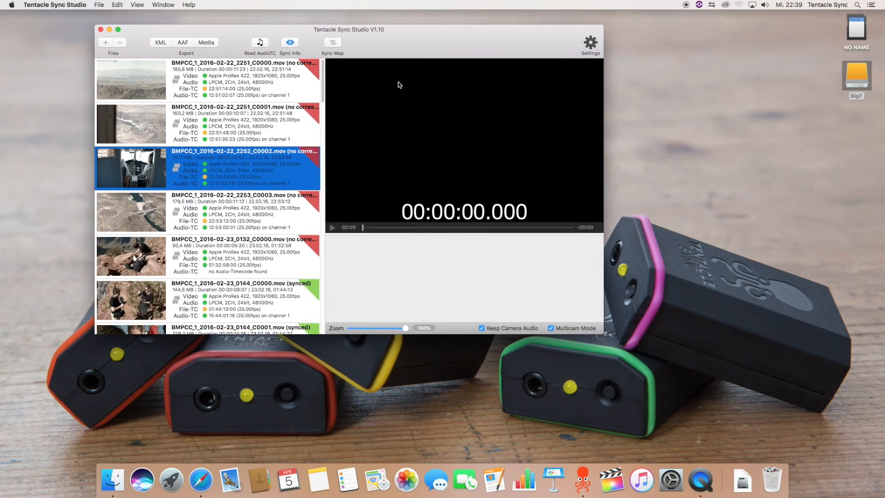
Open the Sync Map multicam timeline showing clips across V1–V4 and A1–A6 tracks.
{"action": "left_click", "coordinate": [332, 42]}
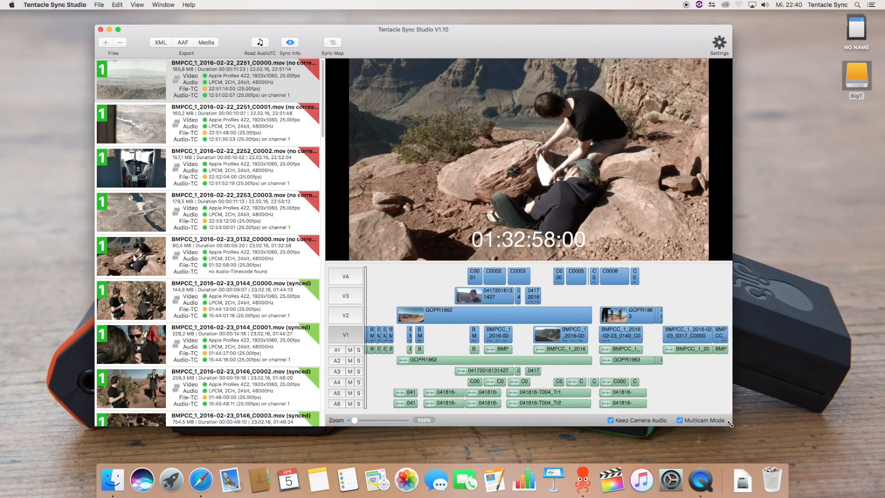
{"action": "mouse_move", "coordinate": [445, 330]}
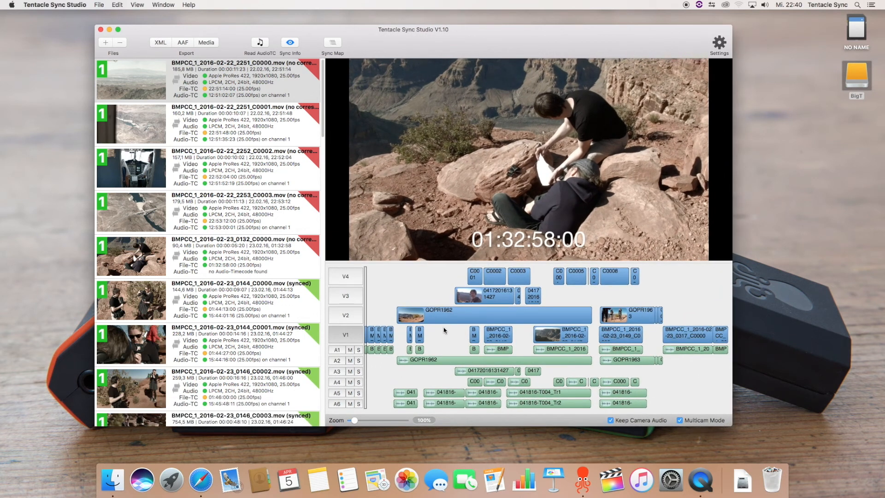
{"action": "mouse_move", "coordinate": [391, 337]}
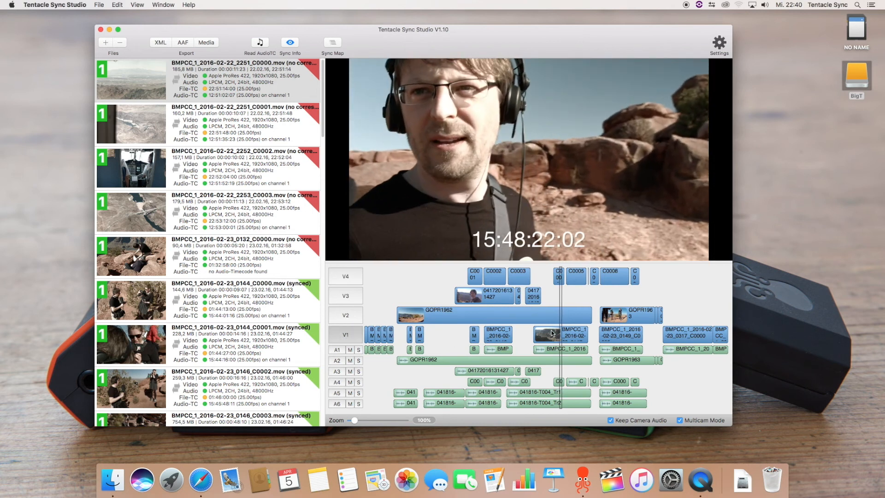
{"action": "mouse_move", "coordinate": [565, 336]}
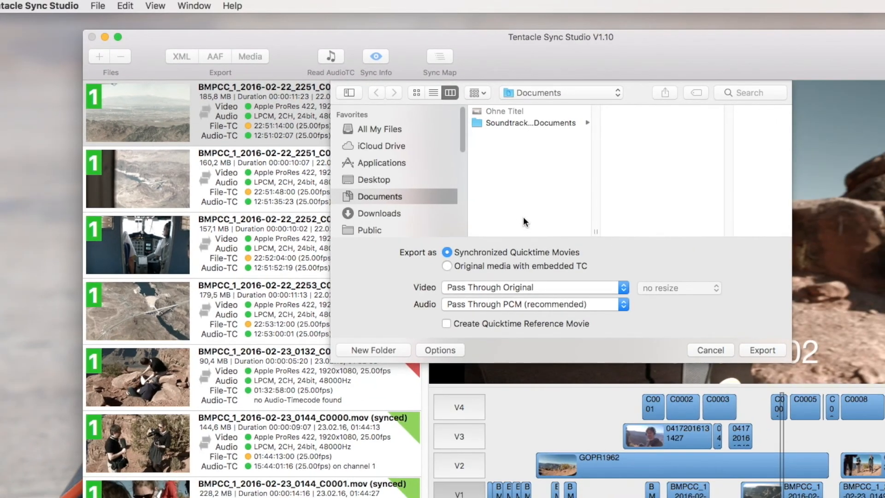
{"action": "mouse_move", "coordinate": [536, 245]}
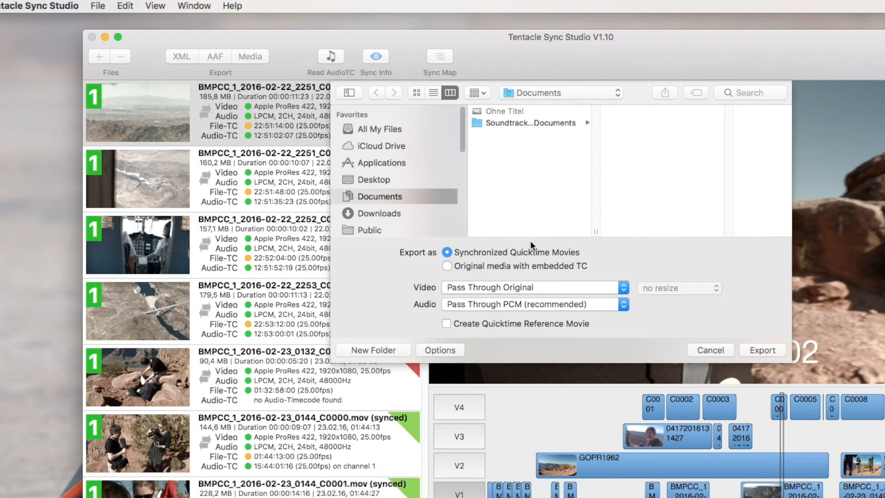
{"action": "mouse_move", "coordinate": [508, 287]}
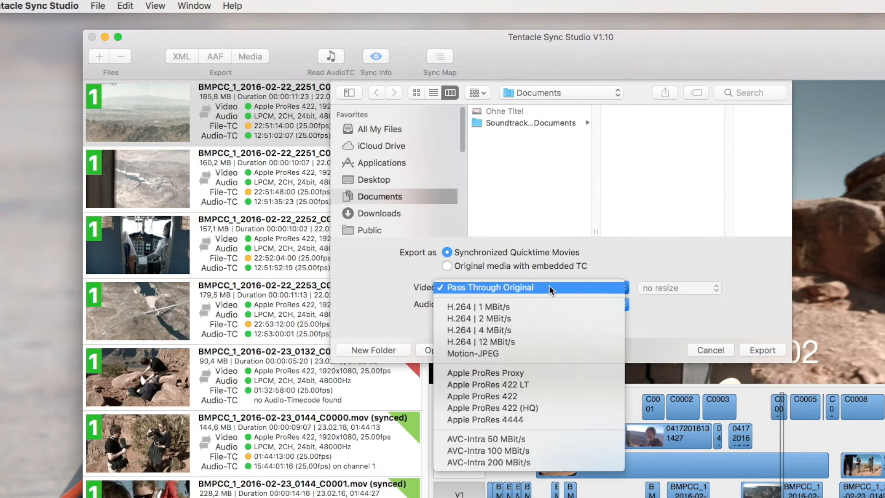
{"action": "mouse_move", "coordinate": [530, 318]}
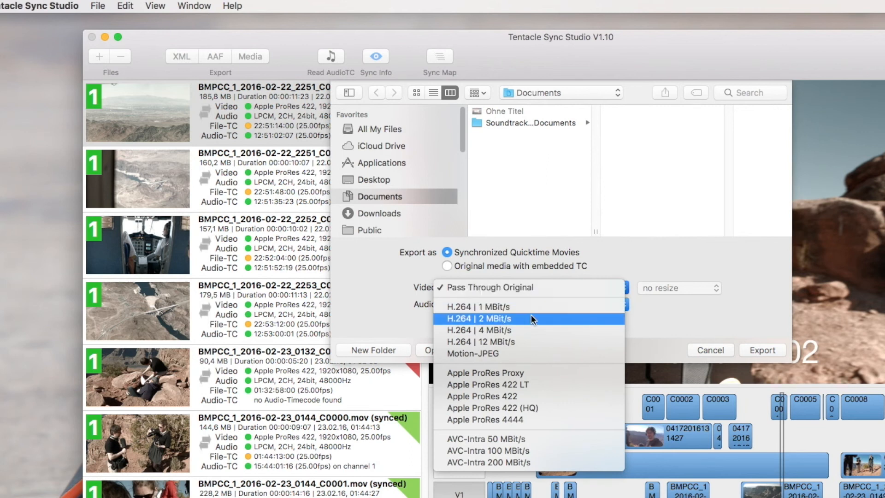
{"action": "mouse_move", "coordinate": [533, 396]}
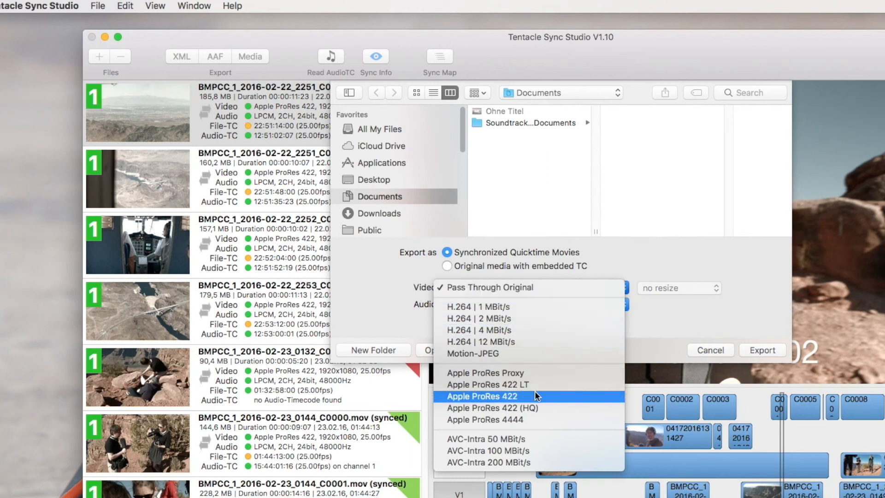
{"action": "mouse_move", "coordinate": [537, 402]}
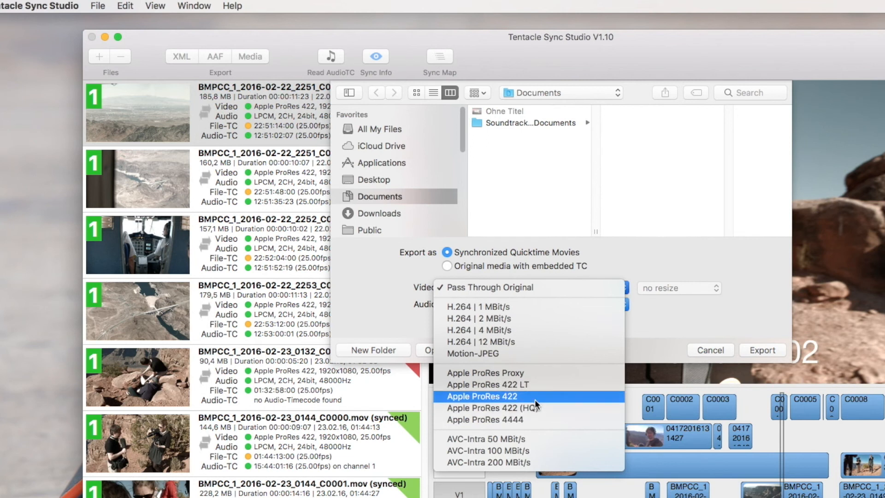
{"action": "mouse_move", "coordinate": [502, 462]}
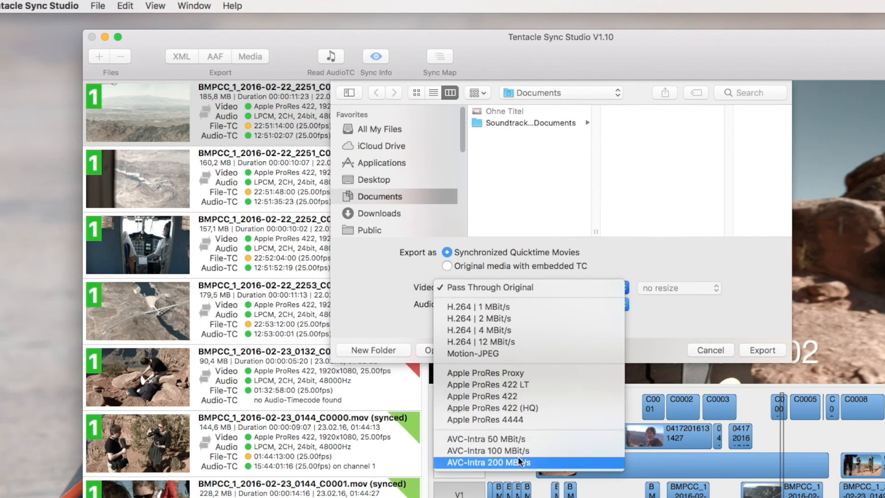
{"action": "mouse_move", "coordinate": [652, 335]}
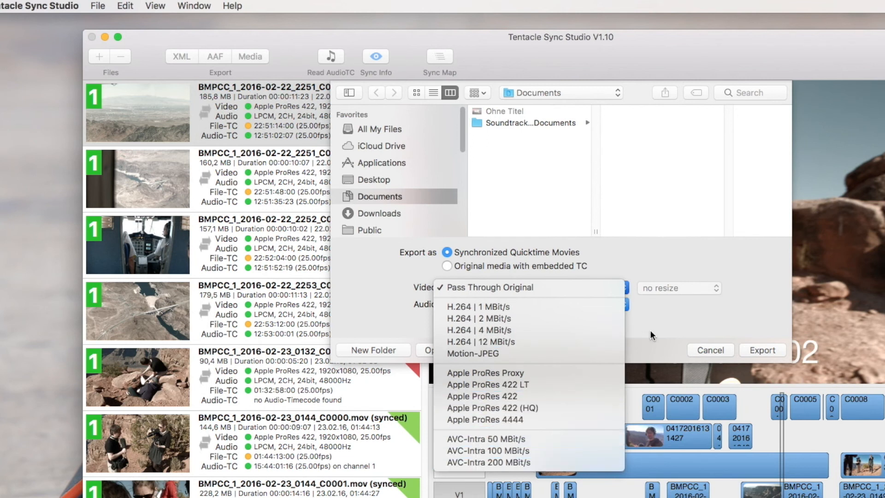
{"action": "left_click", "coordinate": [490, 287]}
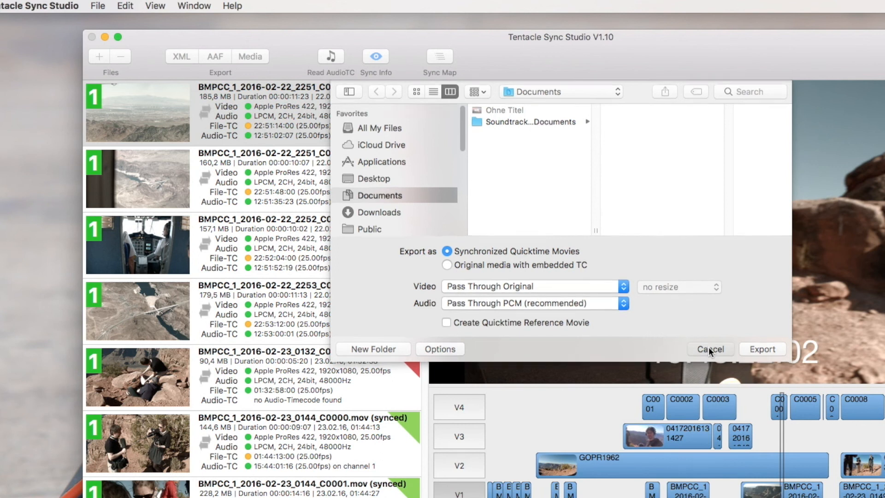
{"action": "left_click", "coordinate": [709, 349]}
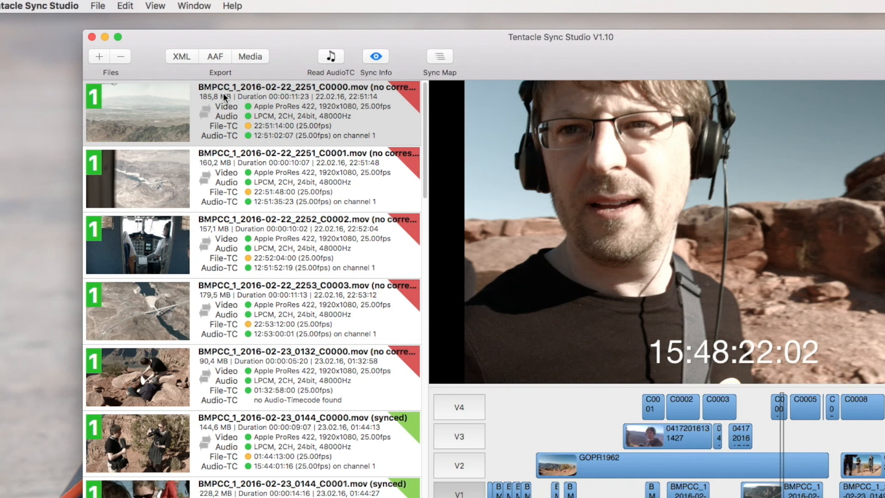
{"action": "mouse_move", "coordinate": [249, 89]}
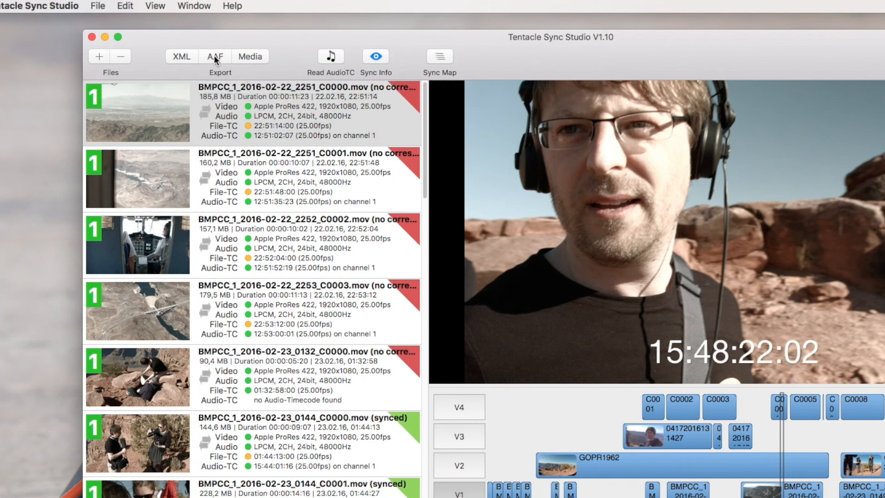
{"action": "left_click", "coordinate": [214, 55]}
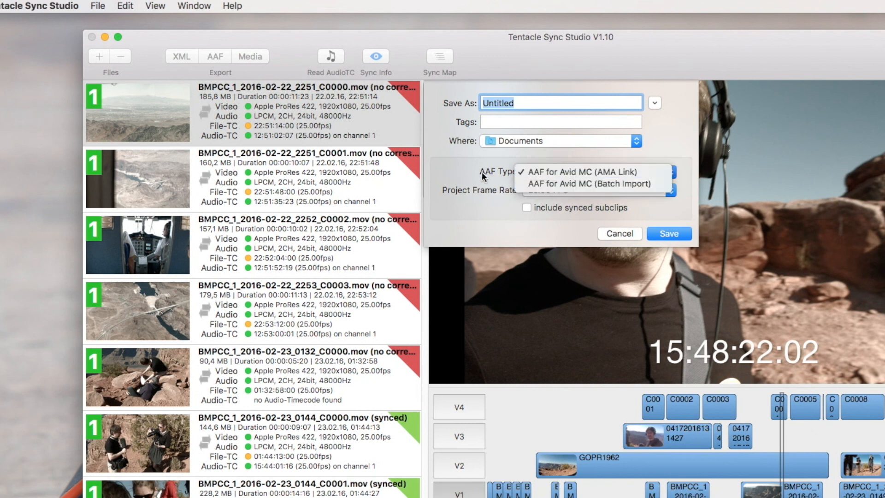
{"action": "left_click", "coordinate": [581, 171]}
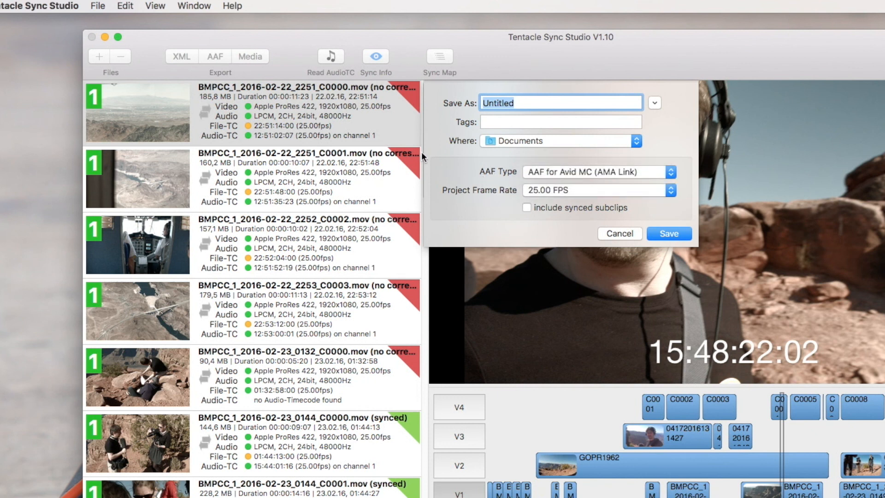
{"action": "left_click", "coordinate": [619, 233]}
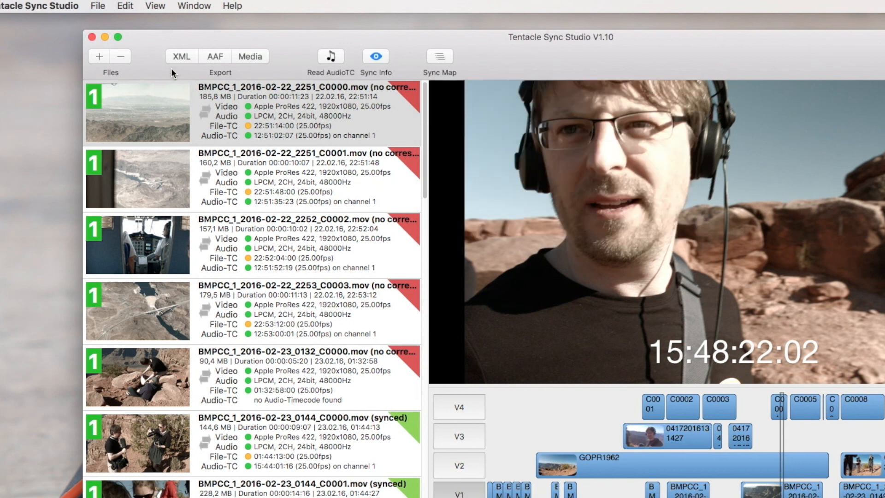
{"action": "left_click", "coordinate": [181, 55]}
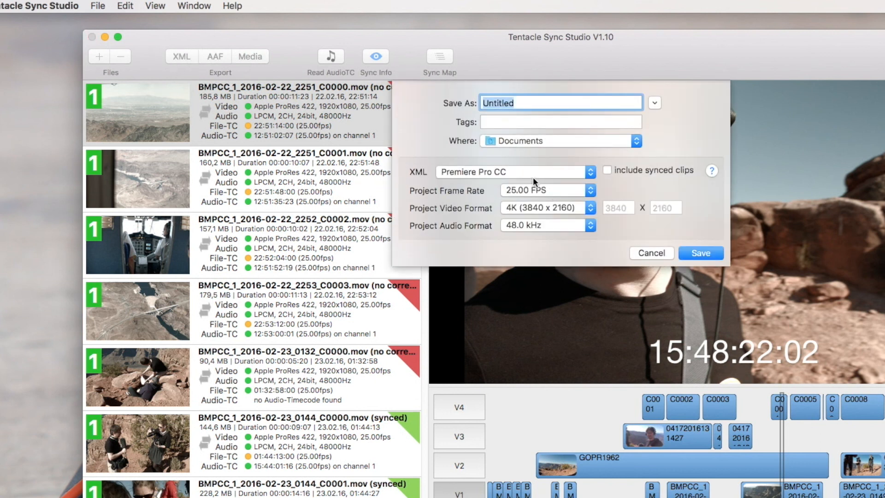
{"action": "mouse_move", "coordinate": [518, 176]}
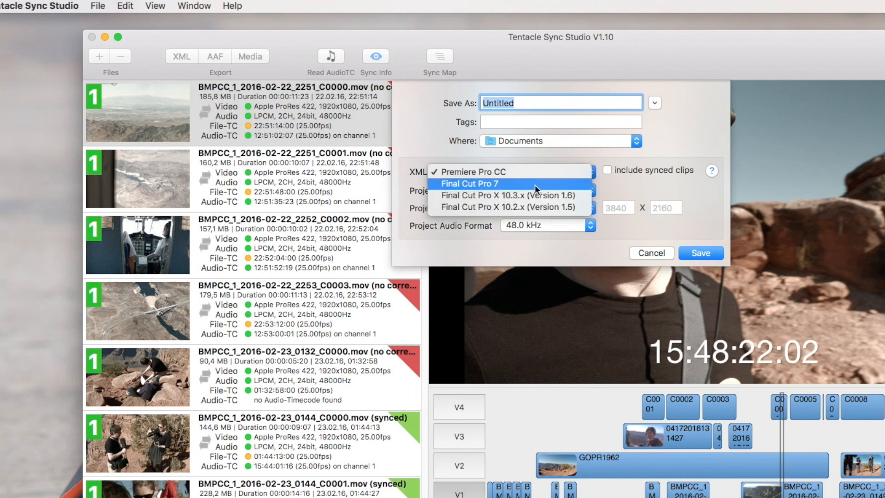
{"action": "mouse_move", "coordinate": [567, 214]}
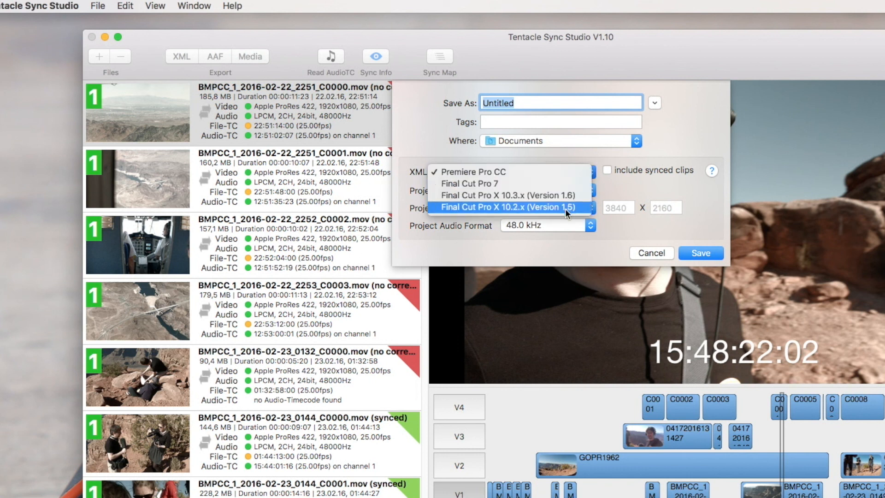
{"action": "left_click", "coordinate": [505, 206]}
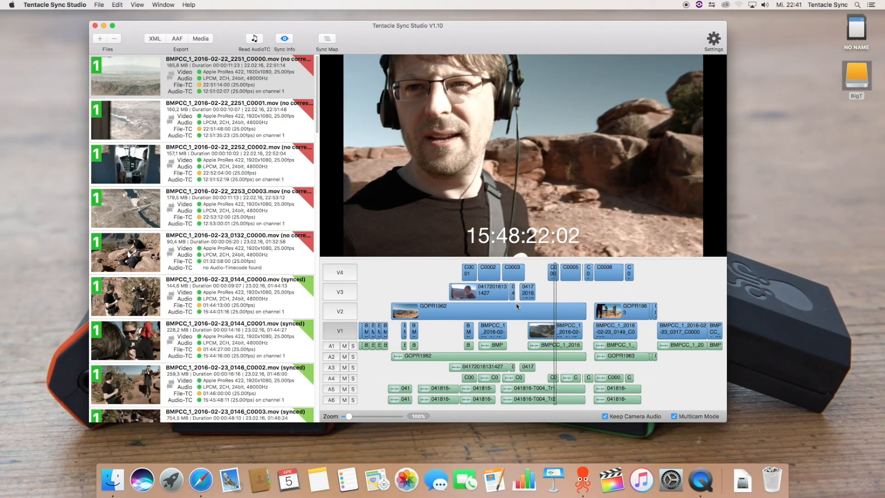
{"action": "mouse_move", "coordinate": [357, 312]}
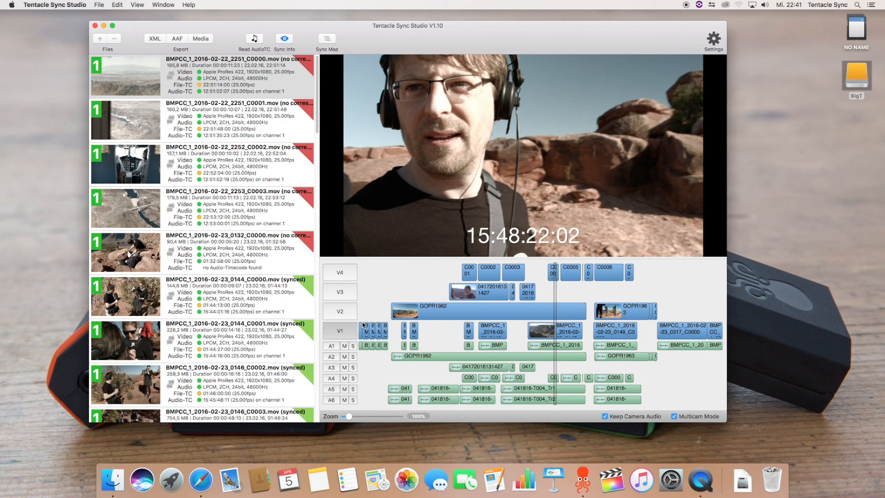
{"action": "mouse_move", "coordinate": [110, 37]}
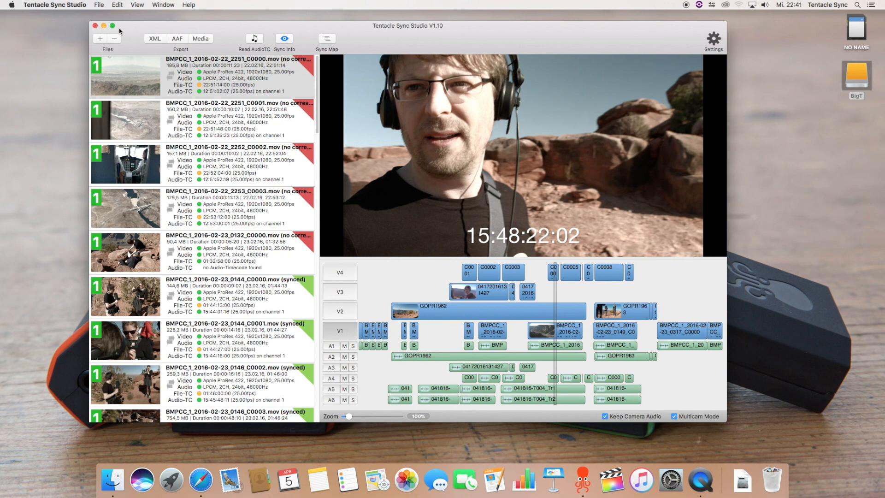
{"action": "mouse_move", "coordinate": [136, 32]}
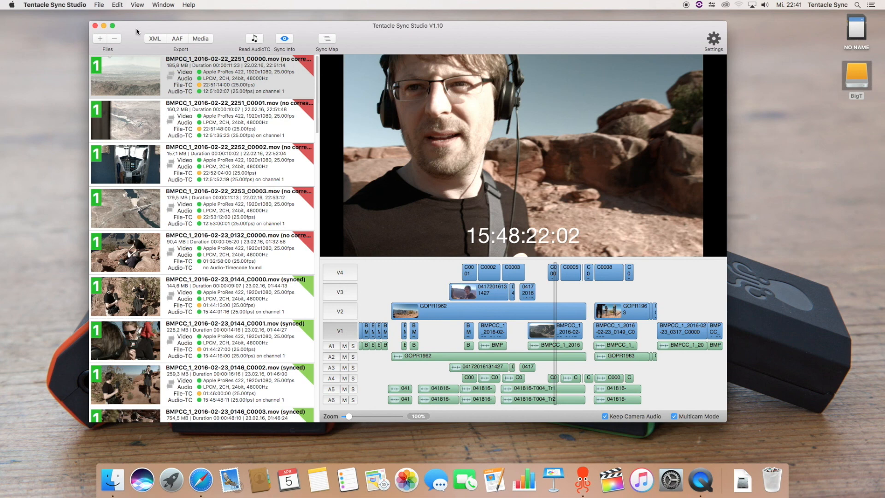